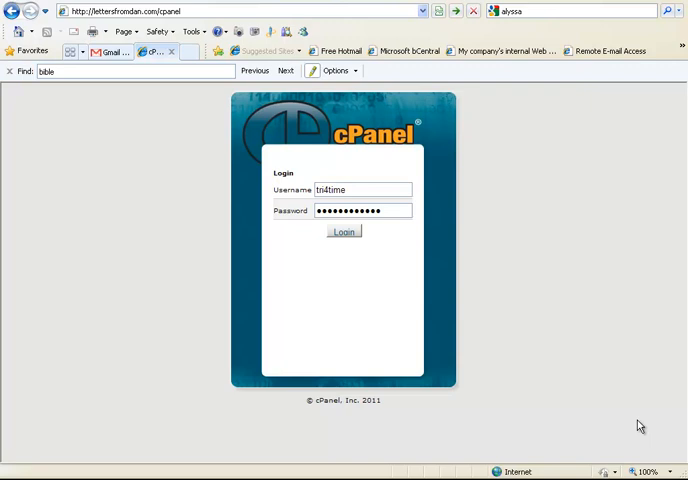
mouse_move(184, 14)
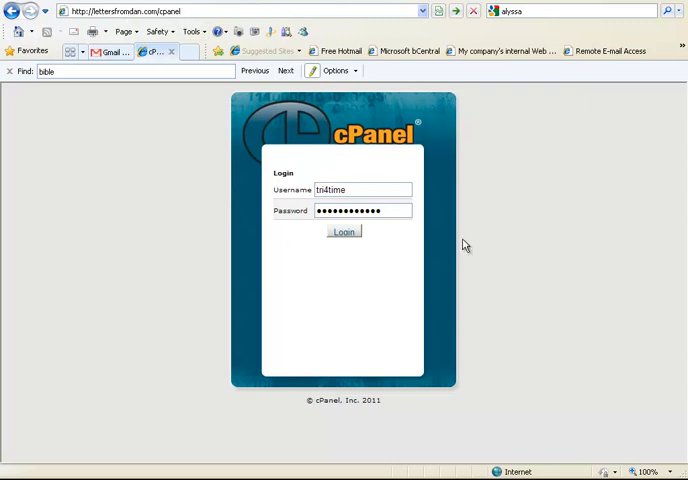
mouse_move(366, 234)
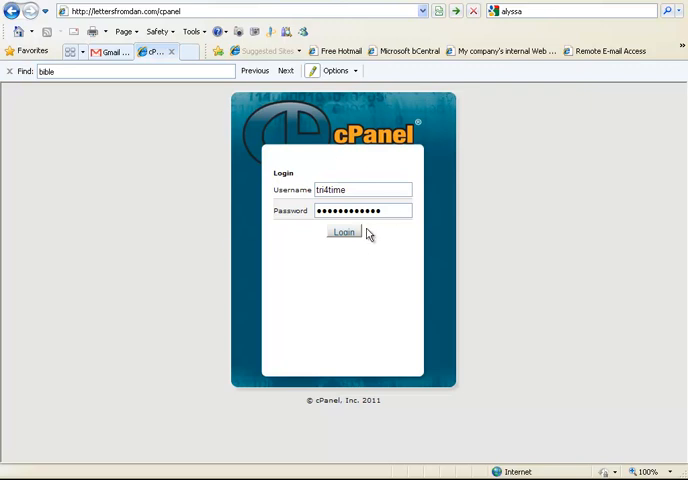
- Log in to the cPanel control panel with the entered credentials
click(344, 232)
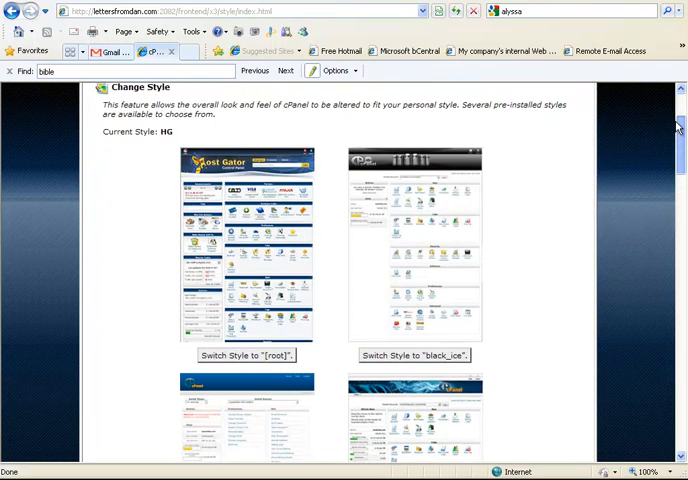
- Scroll through the available interface theme previews on the Change Style page
scroll(down, 3)
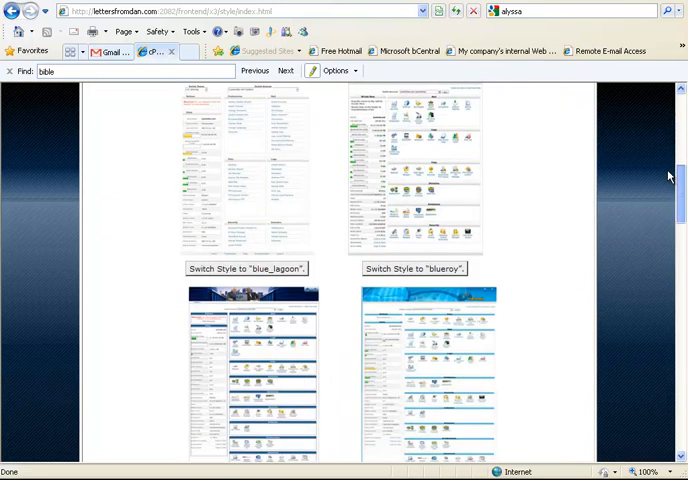
scroll(down, 3)
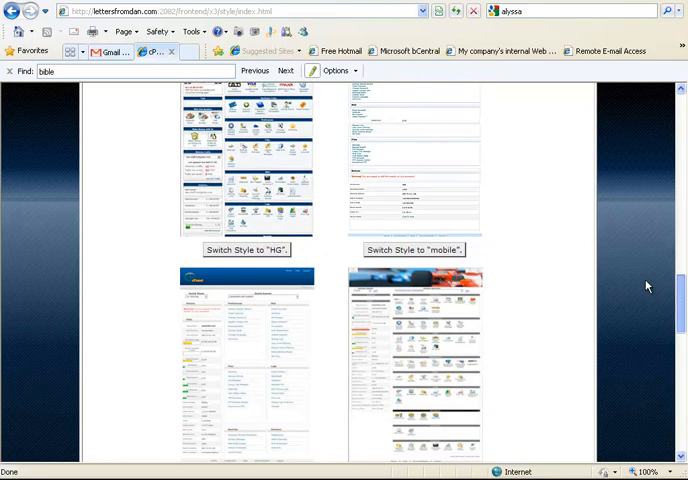
scroll(down, 3)
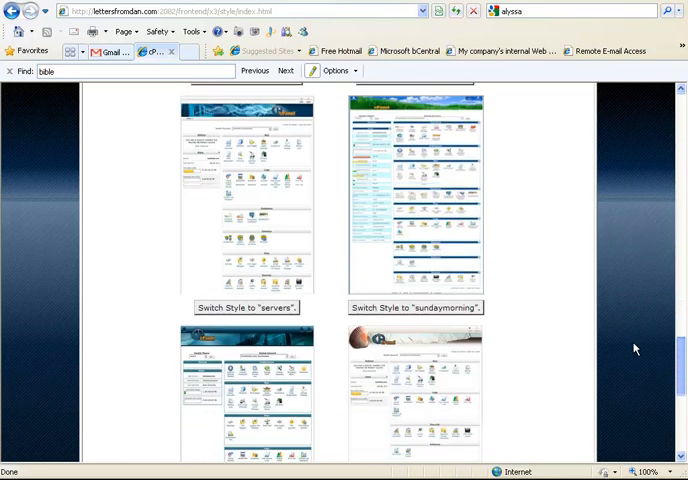
scroll(down, 3)
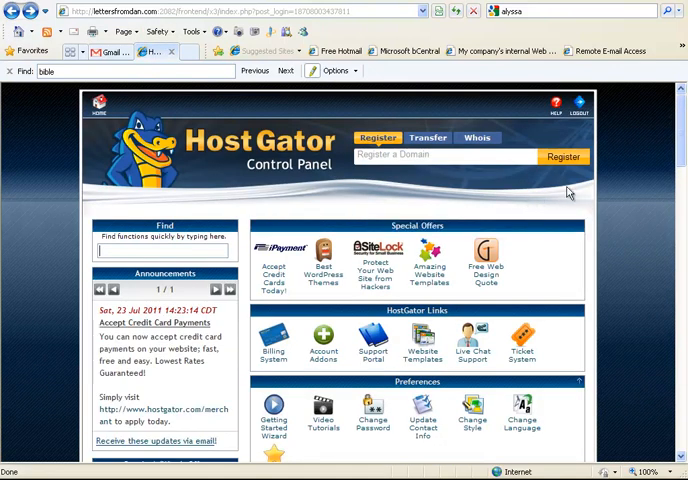
- Scroll the home dashboard down past Links and Preferences to the Mail section
scroll(down, 3)
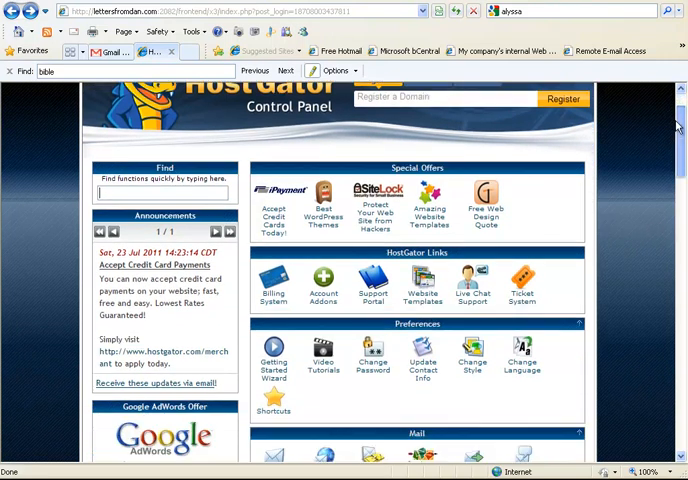
scroll(down, 3)
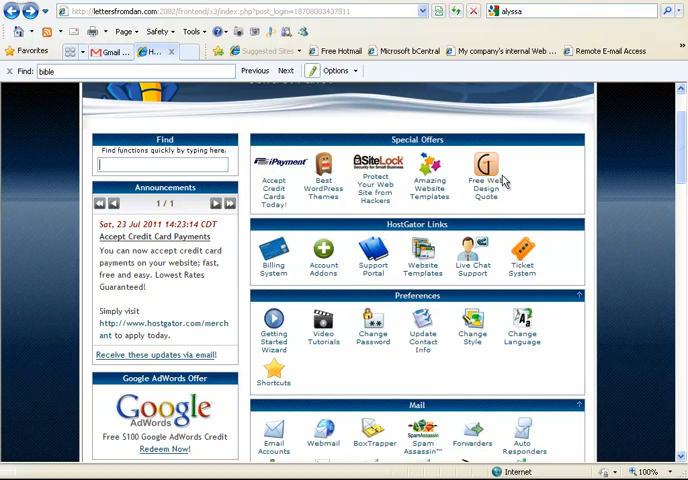
mouse_move(532, 180)
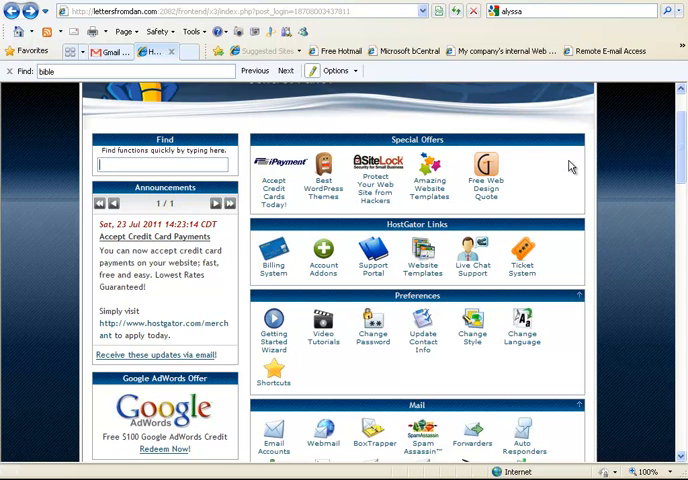
scroll(down, 3)
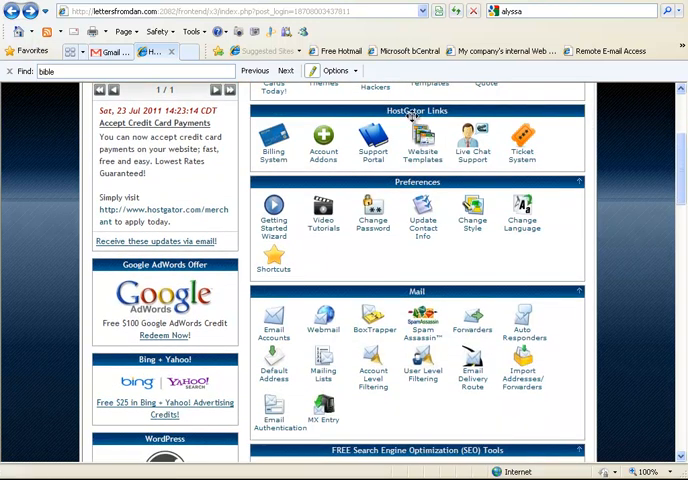
mouse_move(576, 150)
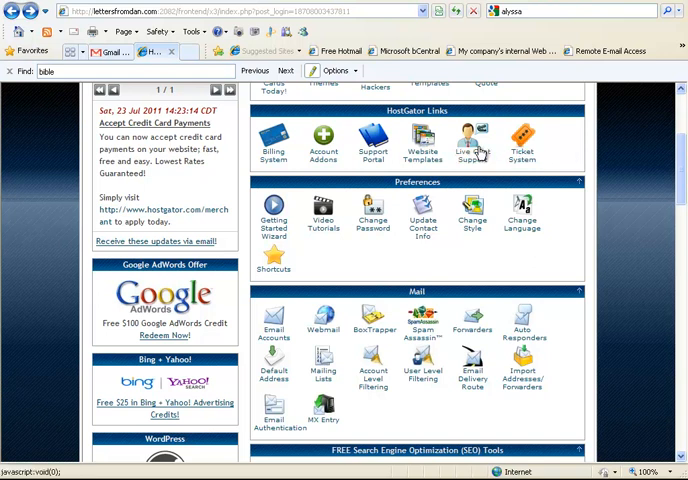
mouse_move(422, 150)
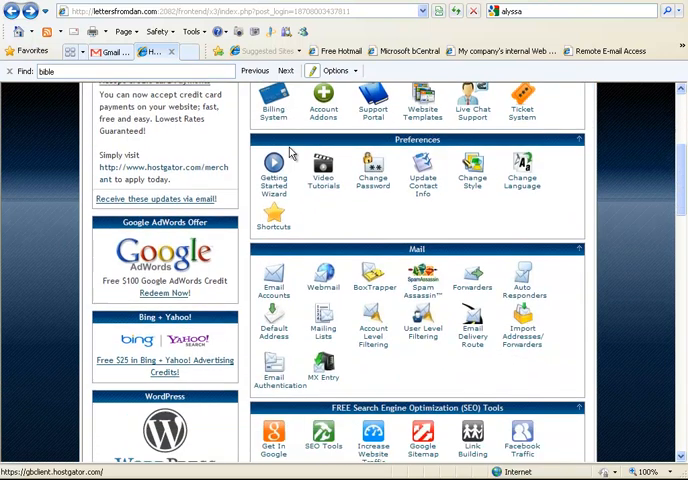
scroll(down, 3)
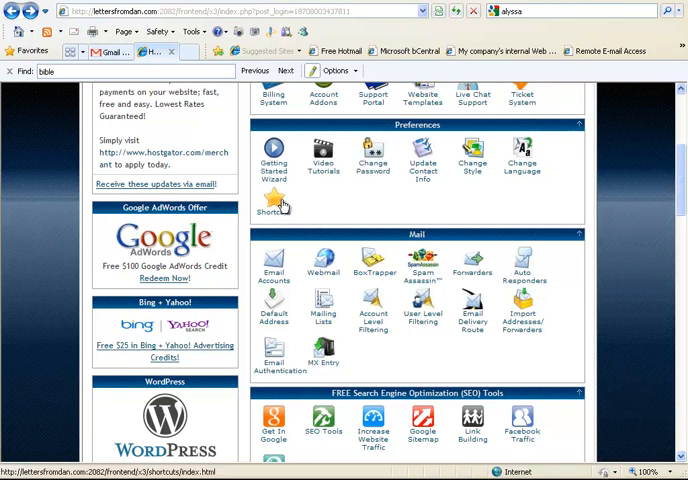
click(272, 200)
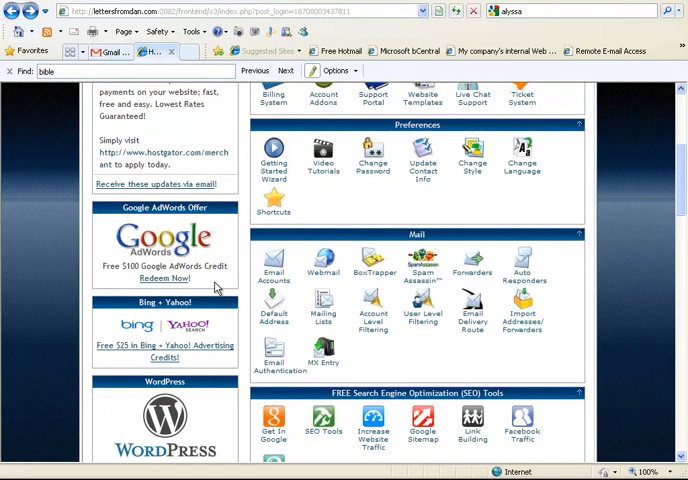
scroll(up, 3)
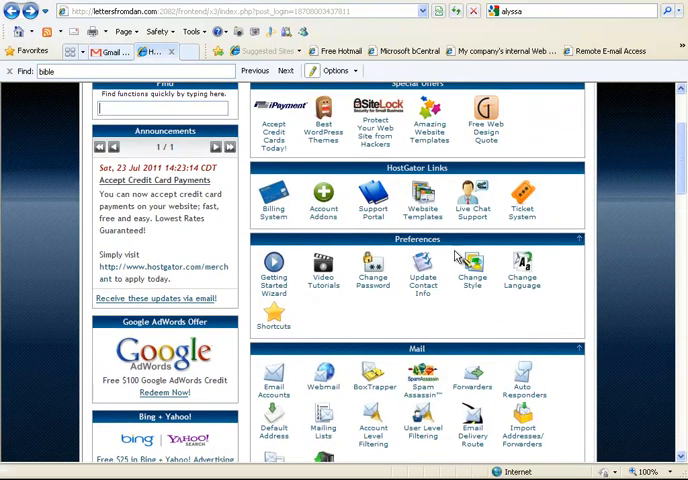
scroll(up, 3)
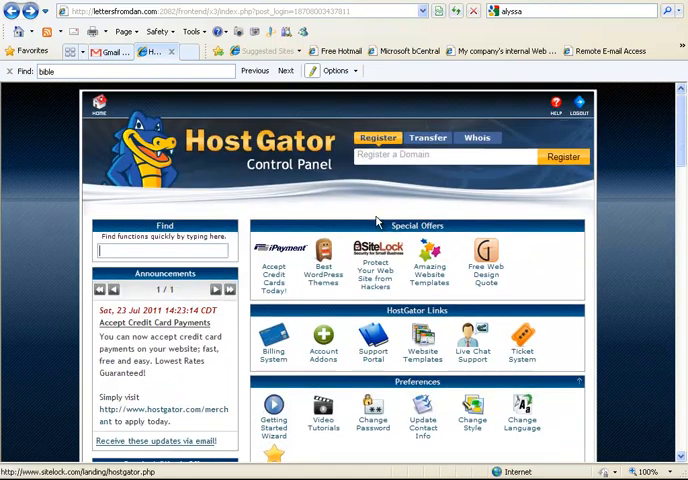
scroll(down, 3)
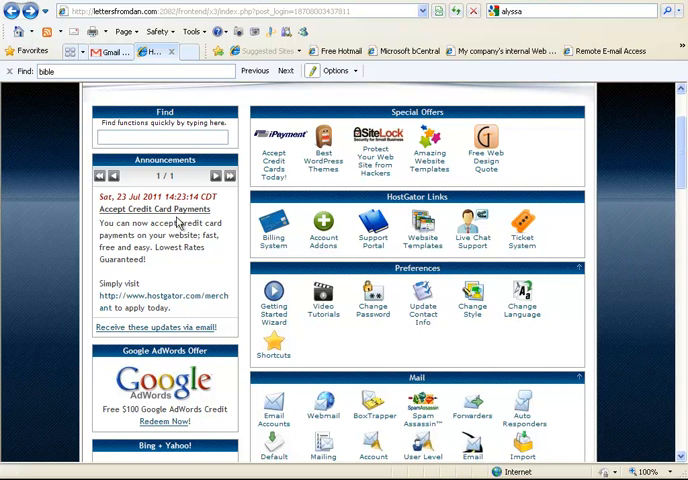
scroll(down, 3)
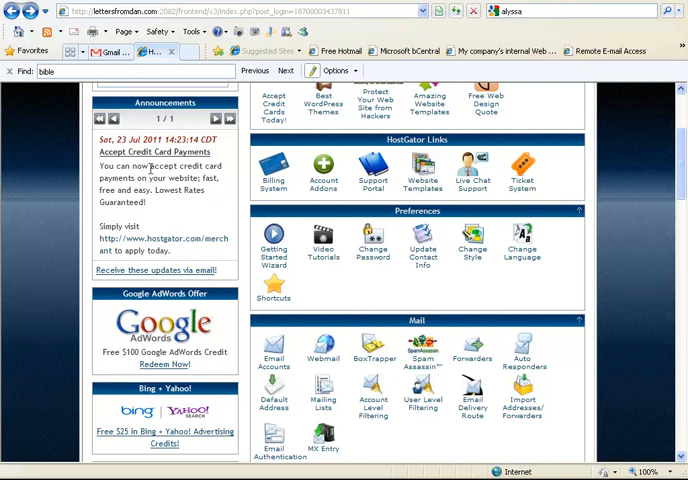
mouse_move(158, 210)
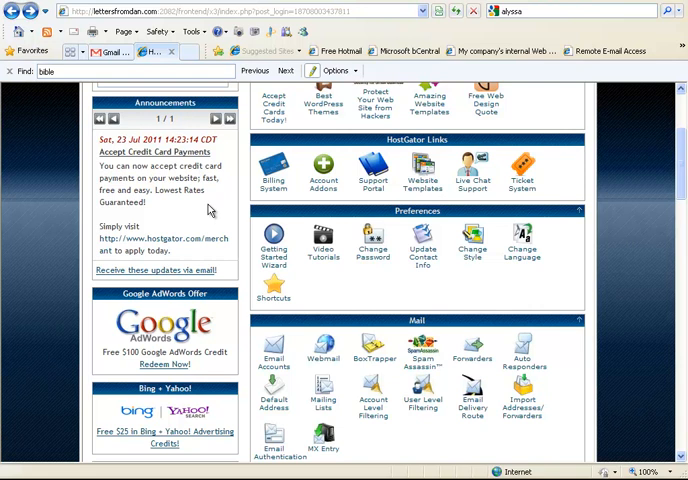
scroll(down, 3)
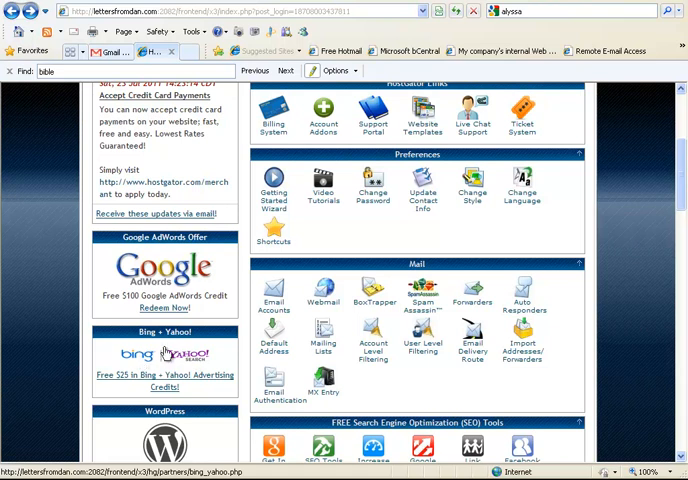
scroll(down, 3)
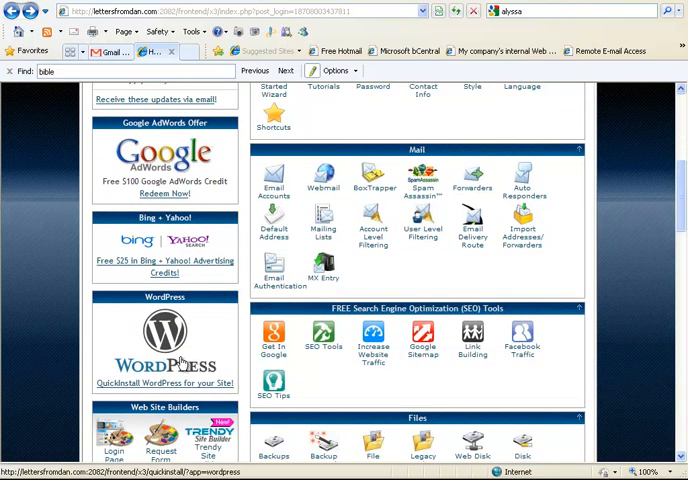
scroll(down, 3)
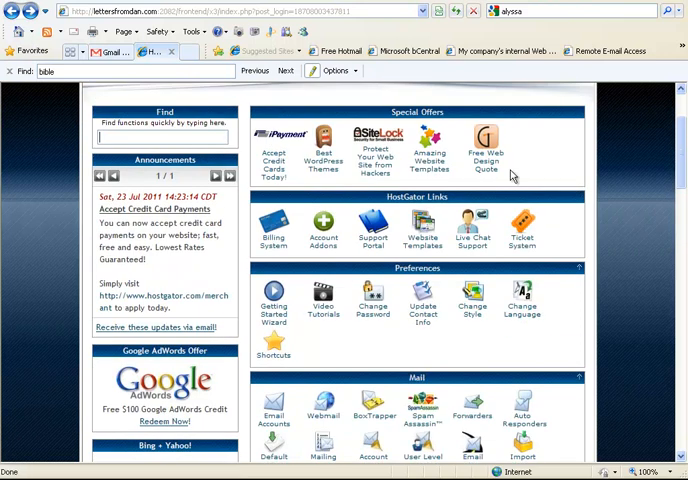
mouse_move(452, 180)
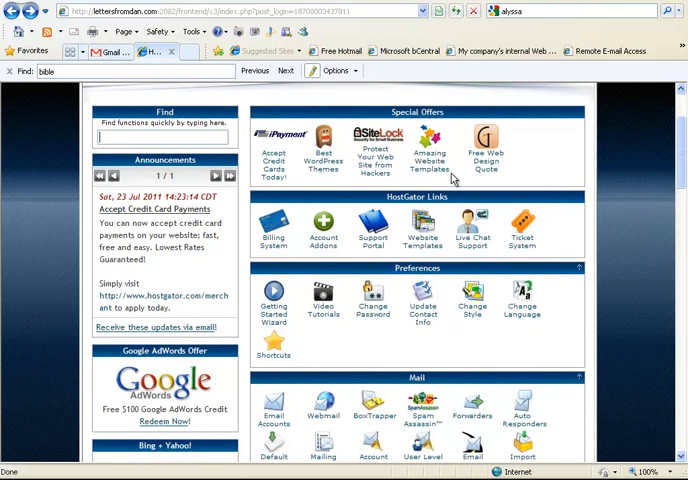
scroll(down, 3)
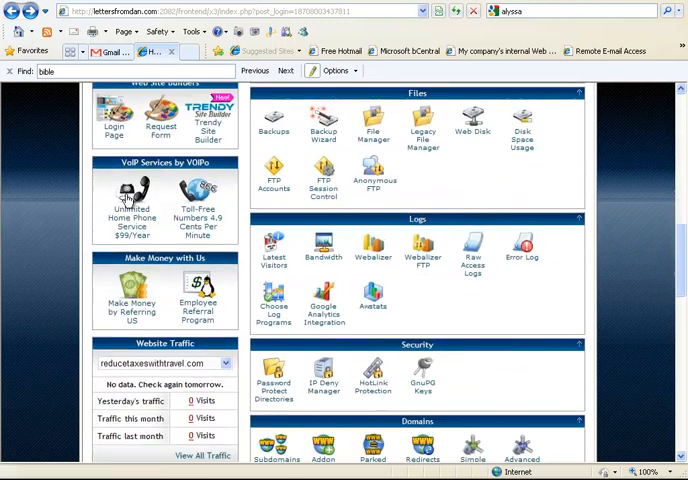
scroll(down, 3)
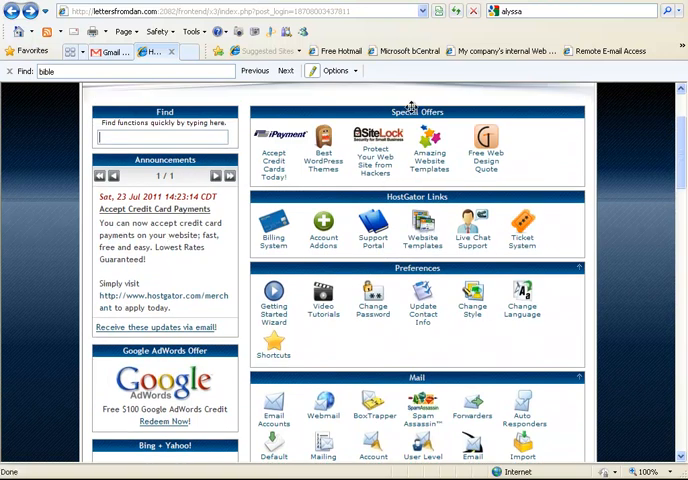
scroll(down, 3)
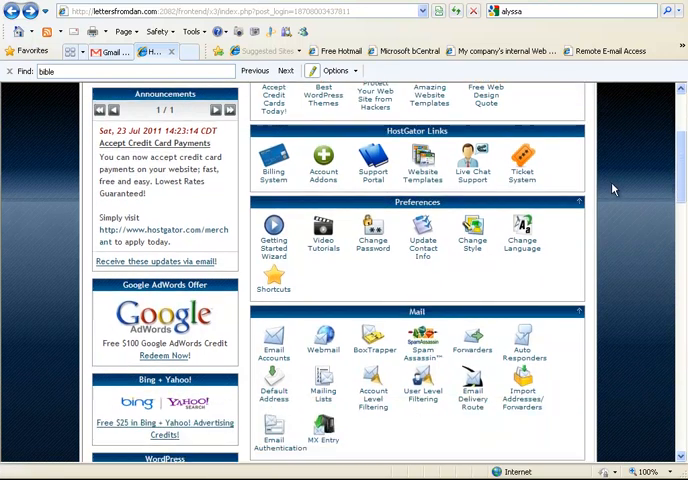
scroll(down, 3)
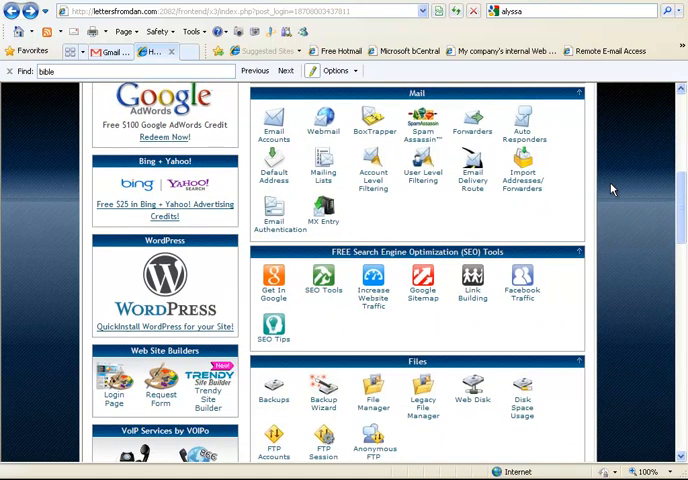
mouse_move(472, 178)
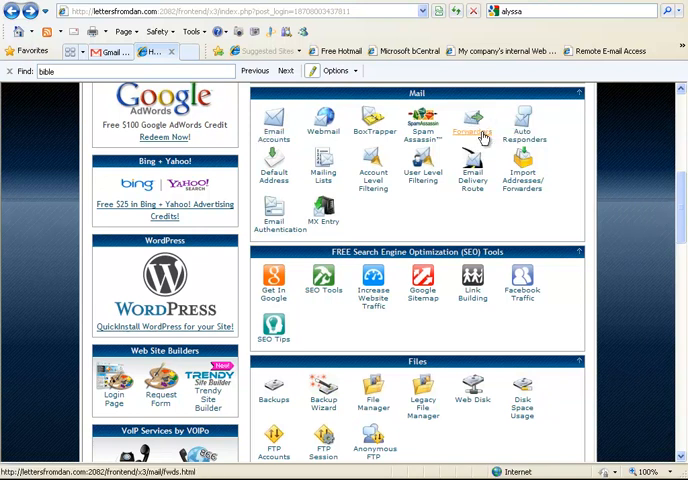
mouse_move(484, 136)
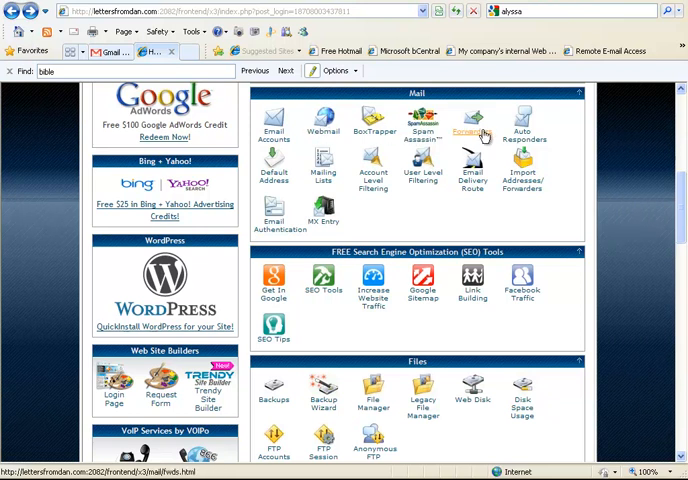
click(520, 126)
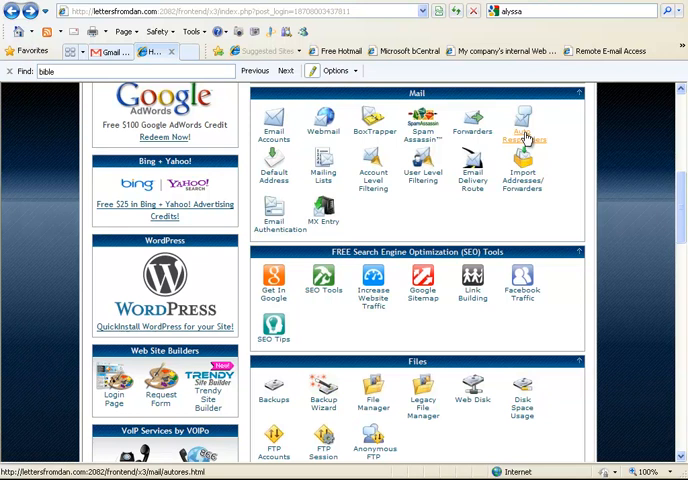
mouse_move(522, 136)
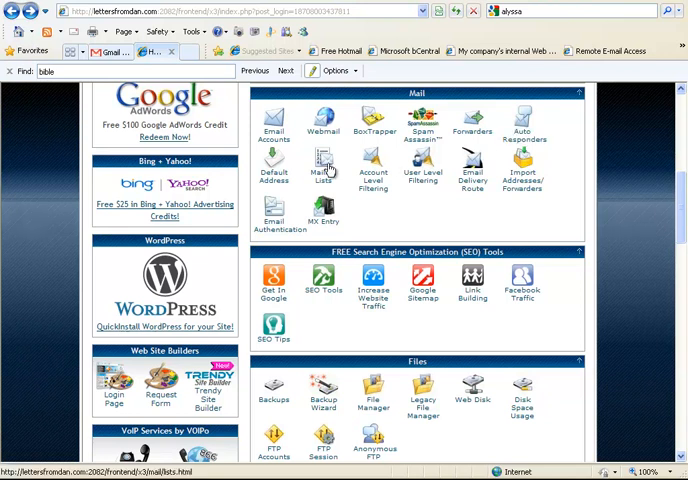
click(422, 170)
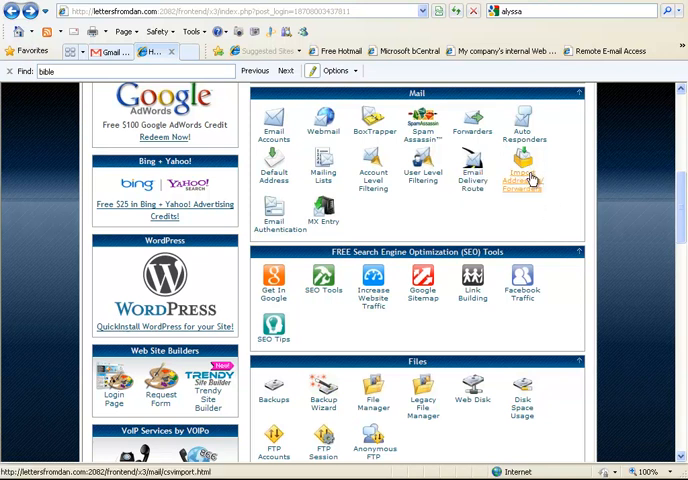
mouse_move(530, 178)
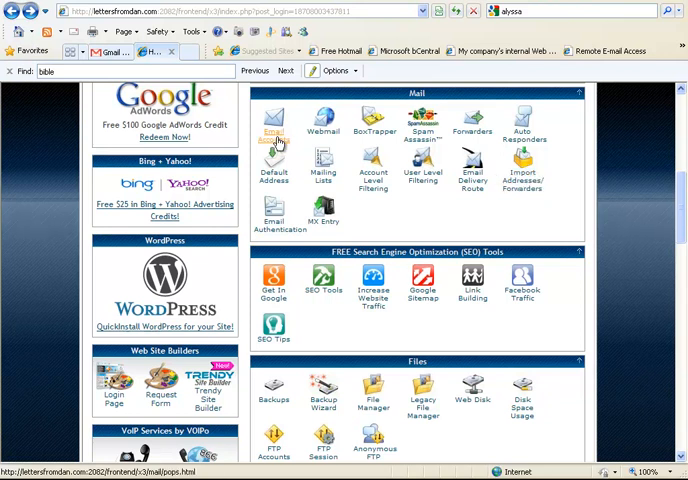
- Start a new email account named bob and review the available domains for it
click(272, 120)
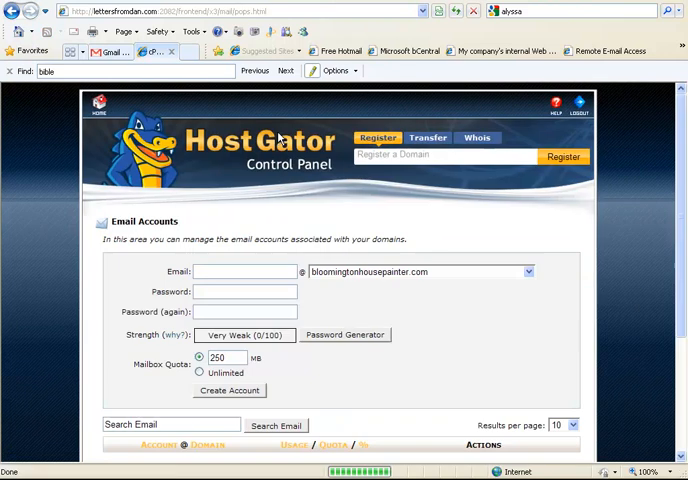
scroll(down, 3)
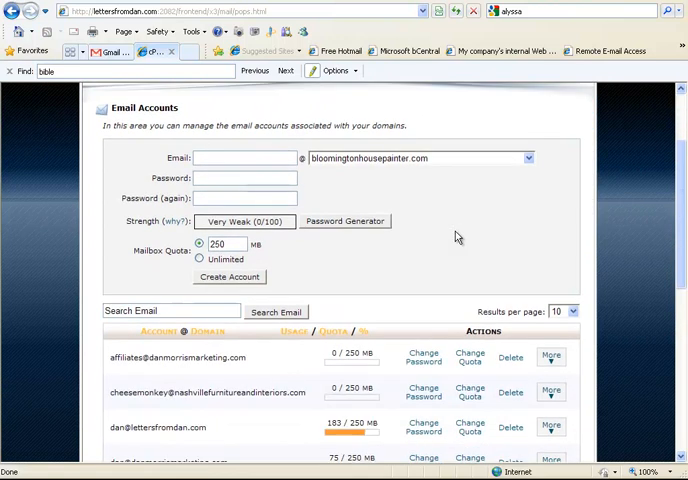
mouse_move(454, 236)
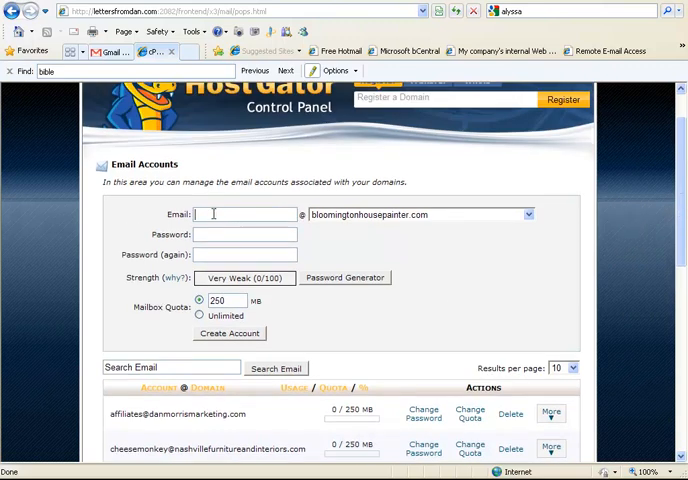
text(bob)
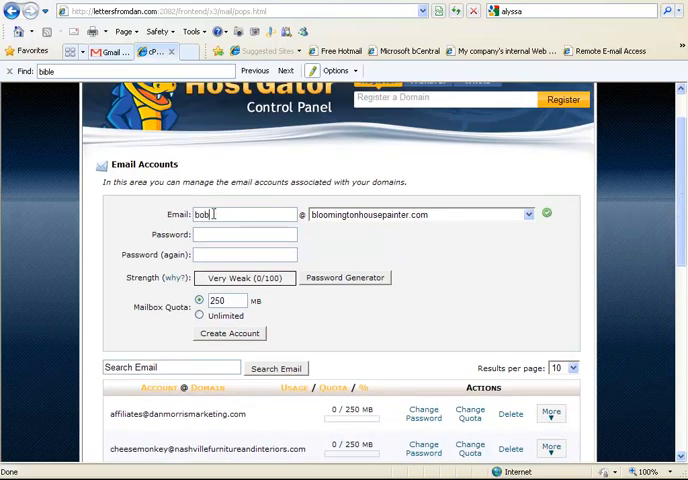
click(528, 214)
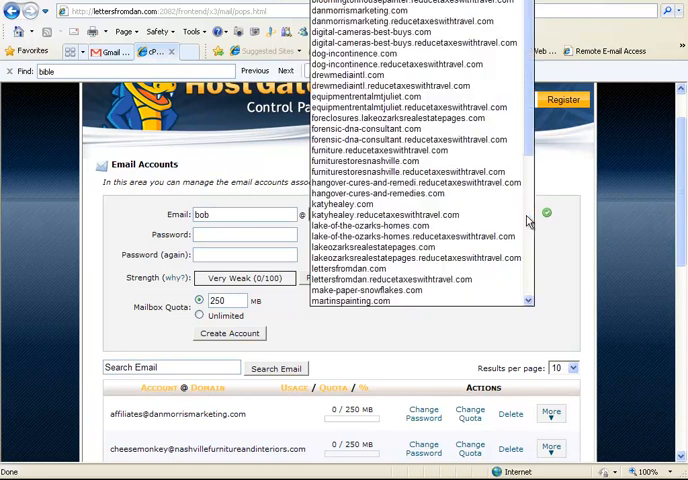
scroll(down, 3)
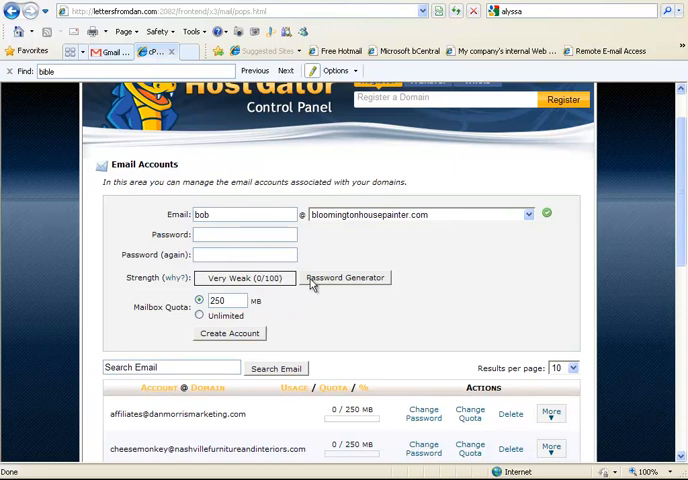
mouse_move(388, 316)
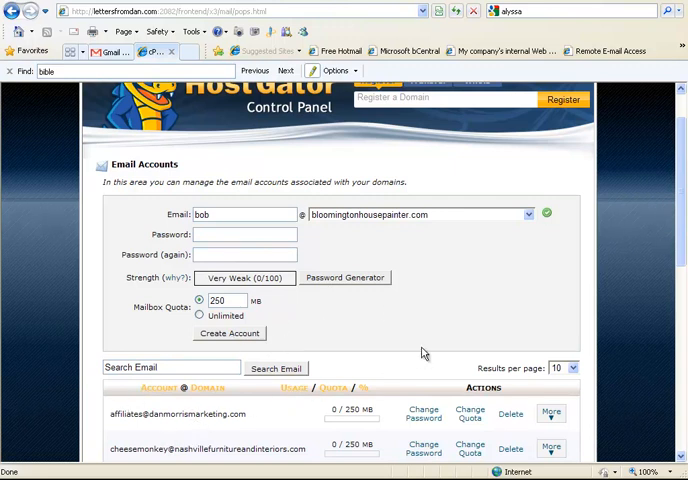
mouse_move(434, 304)
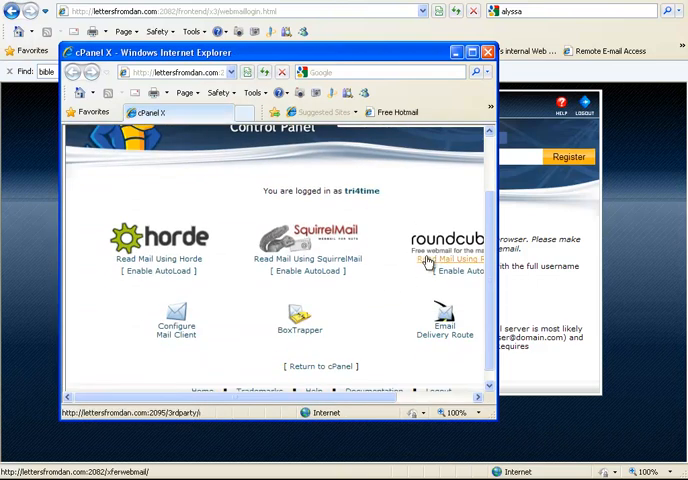
mouse_move(304, 240)
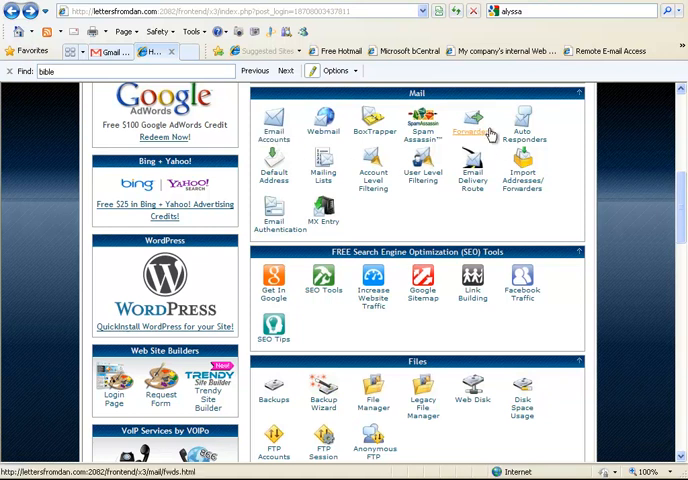
click(472, 120)
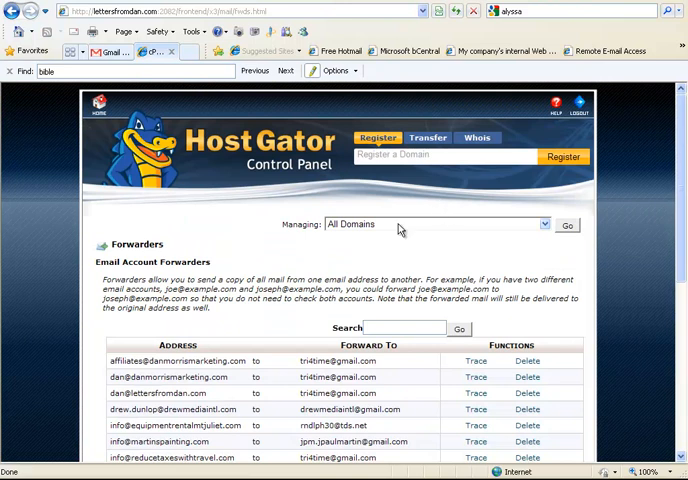
scroll(down, 3)
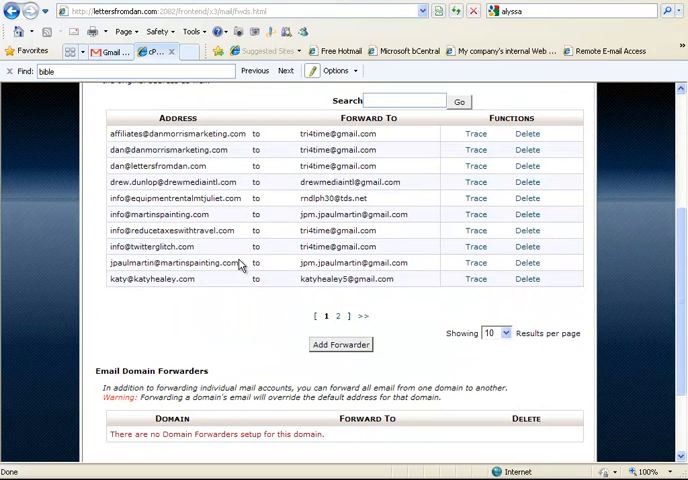
click(340, 344)
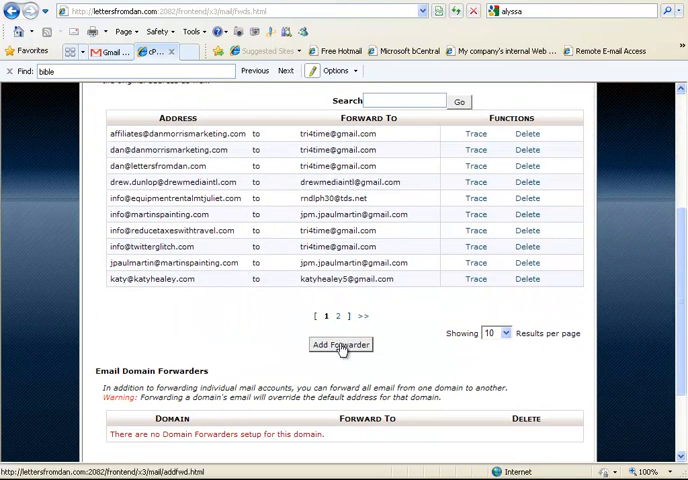
click(340, 344)
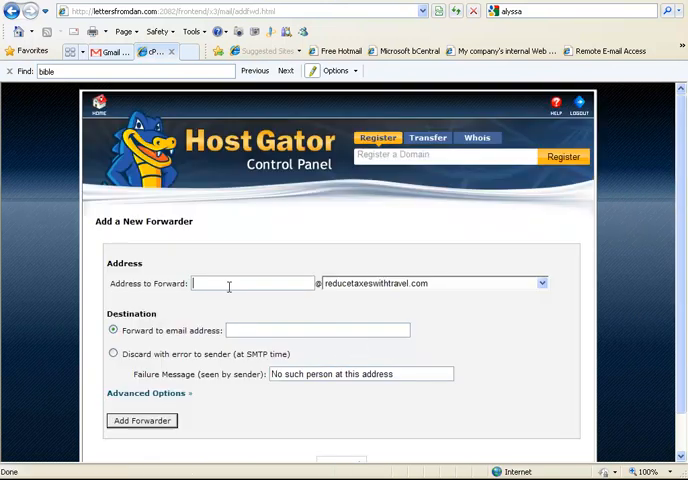
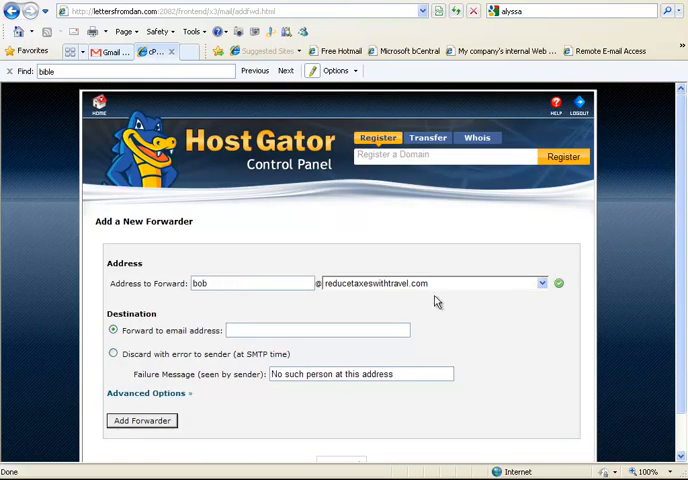
click(542, 284)
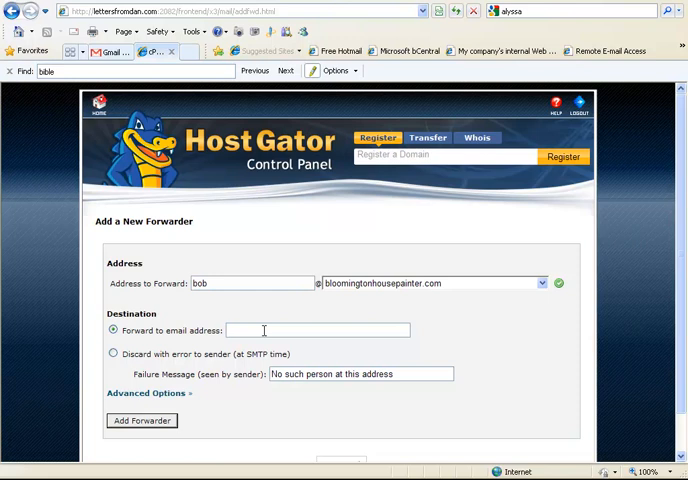
mouse_move(280, 320)
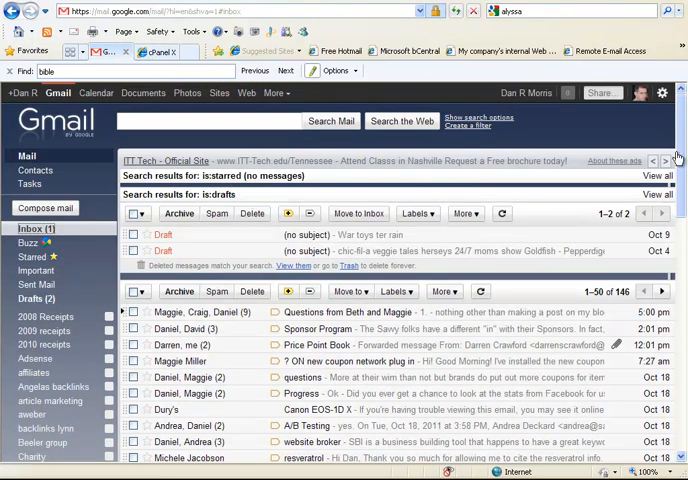
- Review Gmail's Accounts and Import settings down to the Send mail as list
click(660, 92)
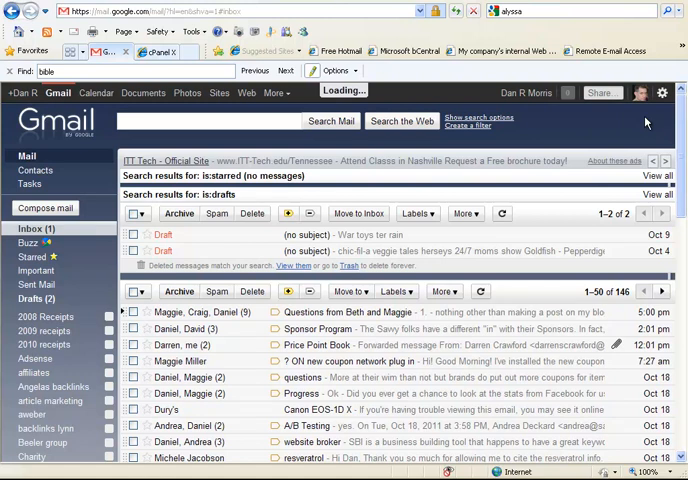
click(660, 92)
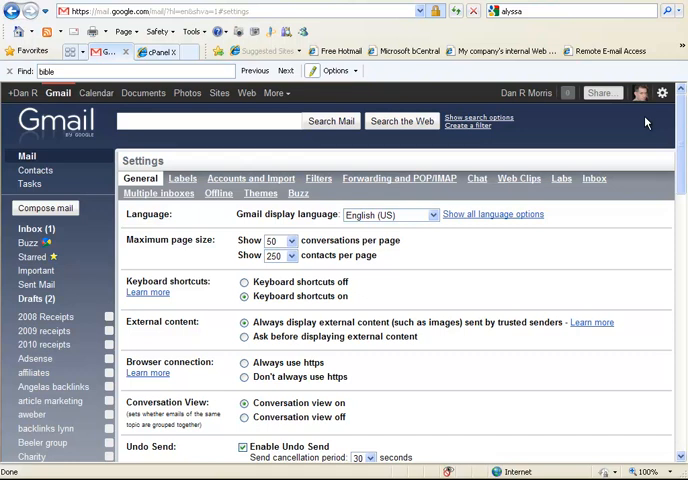
mouse_move(392, 276)
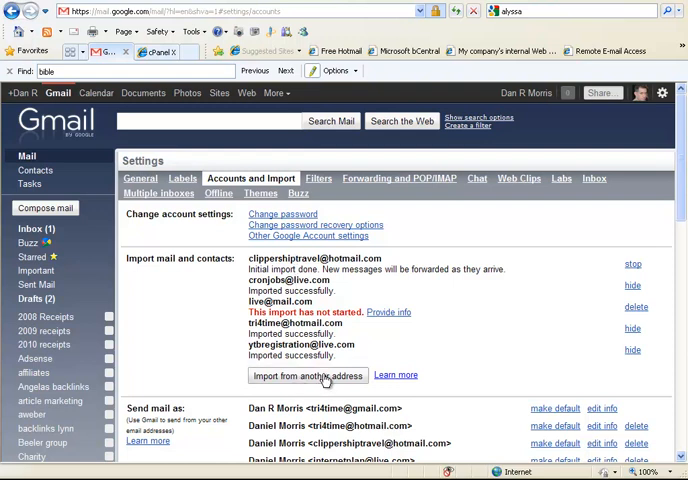
scroll(down, 3)
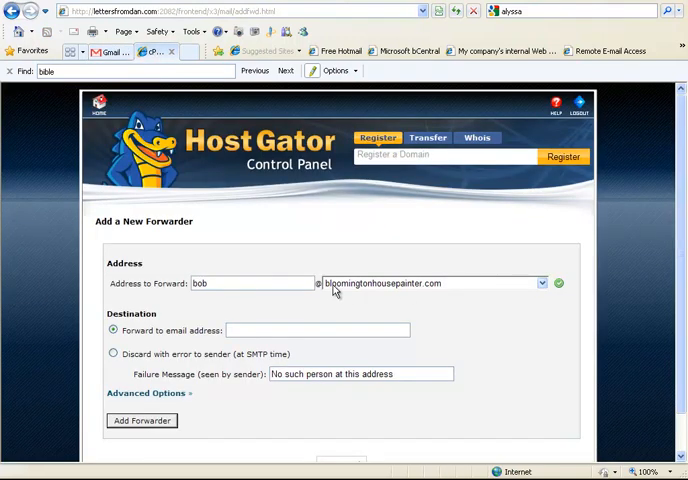
mouse_move(110, 52)
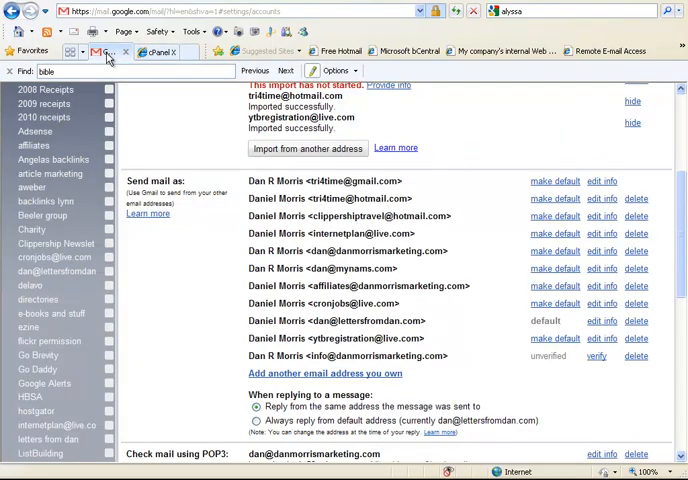
mouse_move(172, 216)
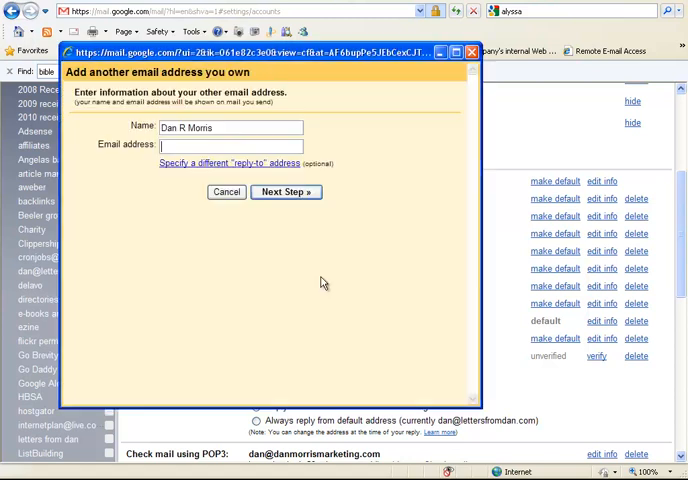
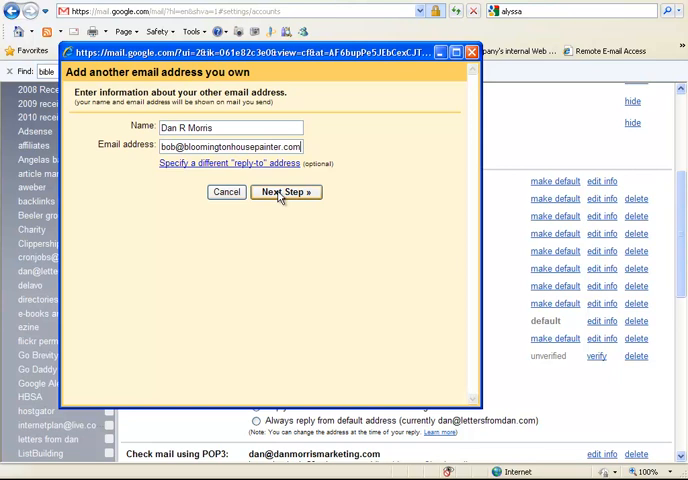
click(284, 192)
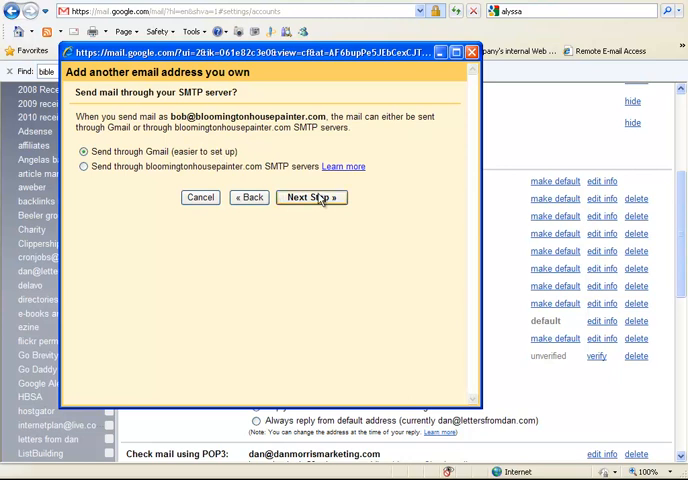
click(312, 196)
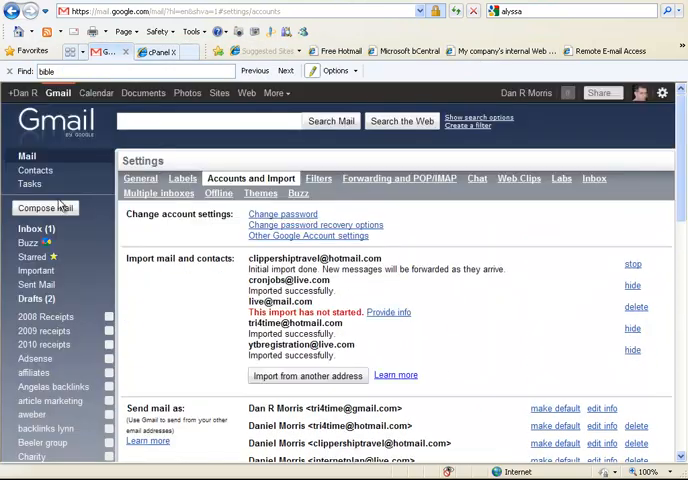
- Compose a new message, check the From addresses, and keep the lettersfromdan.com sender
click(44, 208)
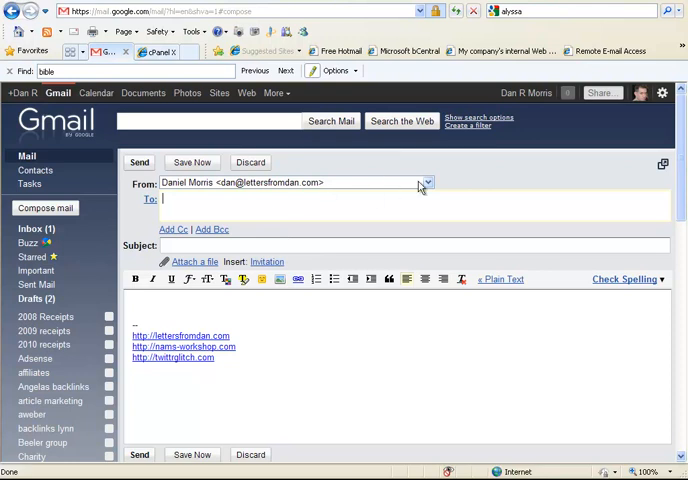
click(428, 182)
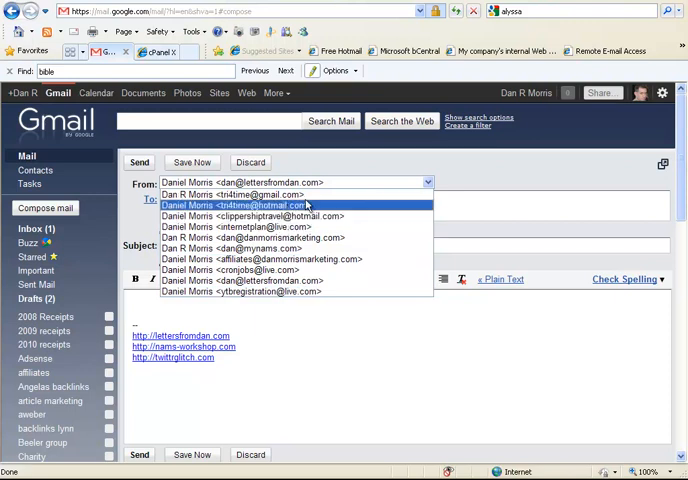
click(264, 182)
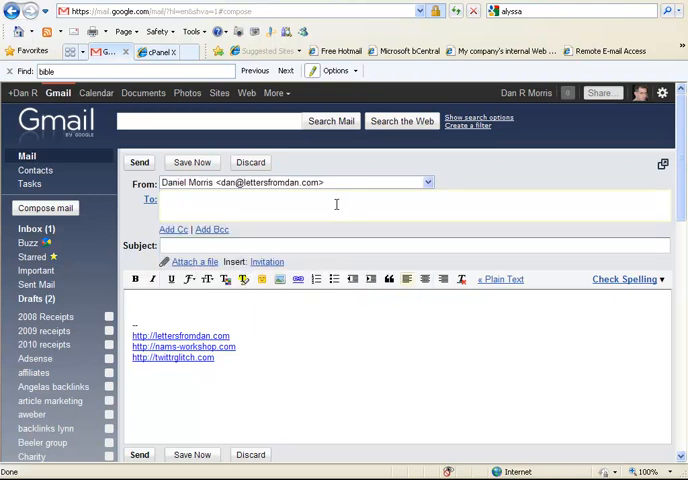
click(156, 52)
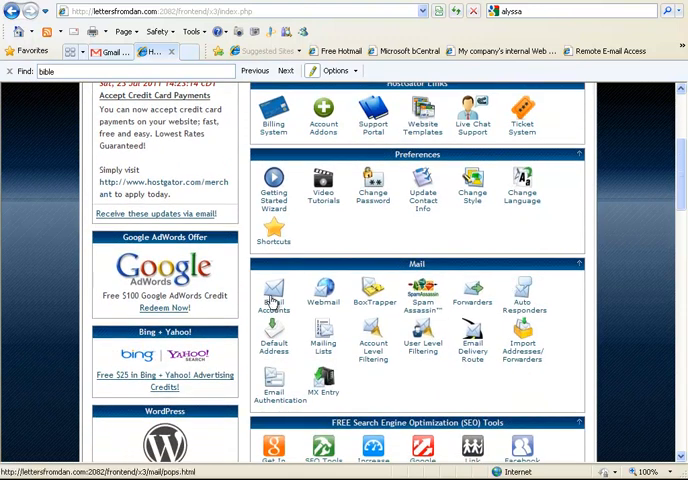
mouse_move(462, 302)
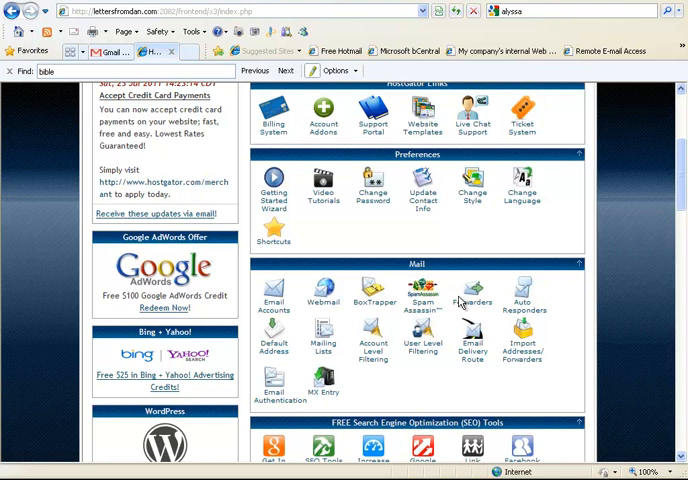
mouse_move(464, 304)
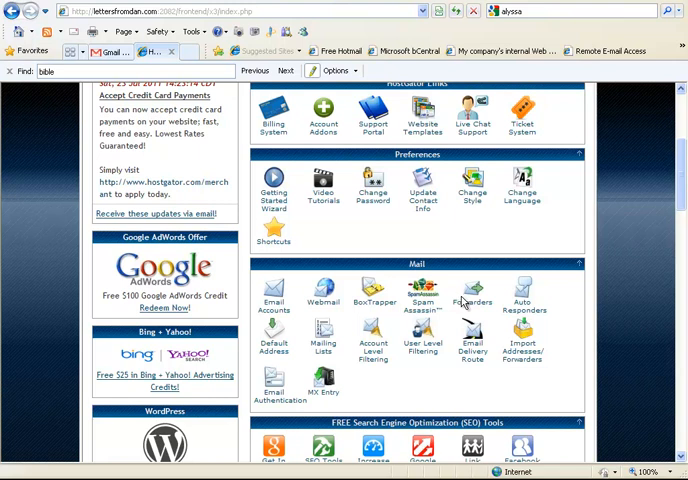
mouse_move(466, 304)
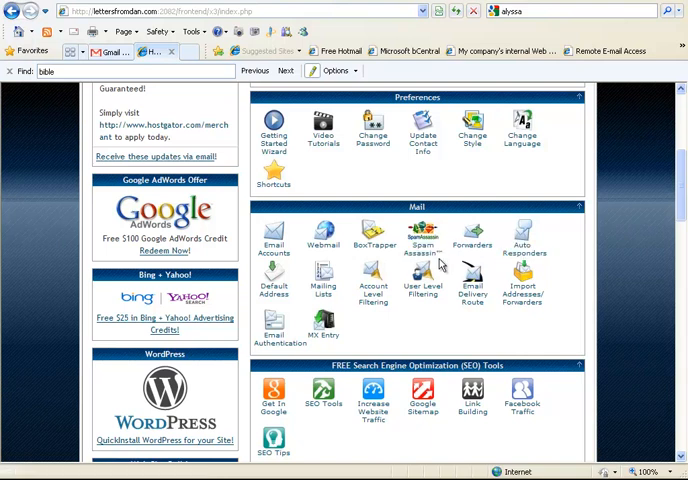
scroll(down, 3)
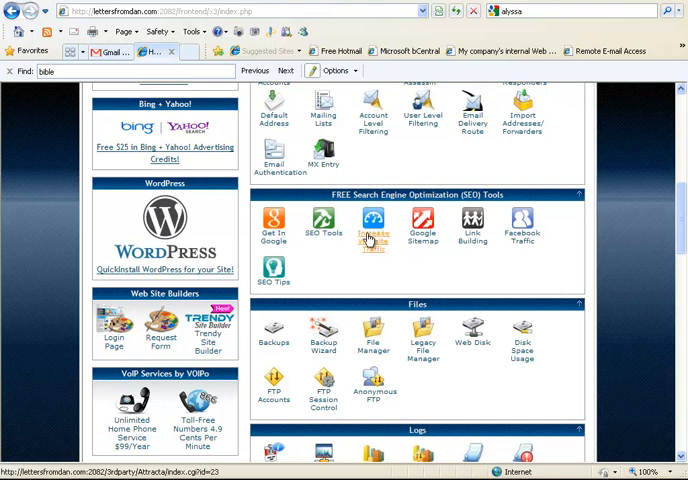
scroll(down, 3)
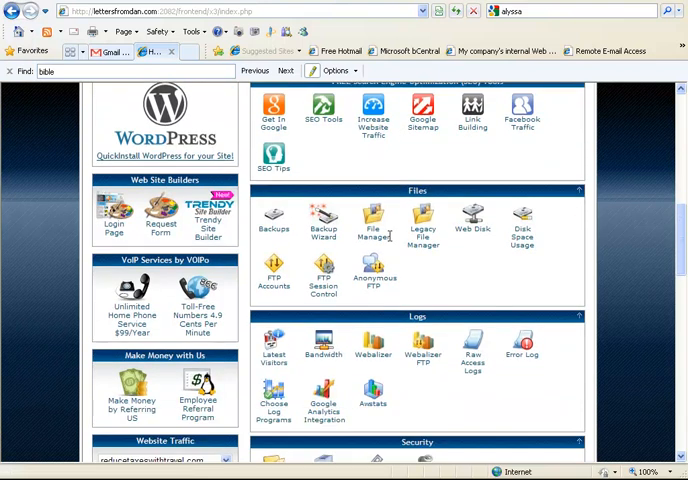
scroll(down, 3)
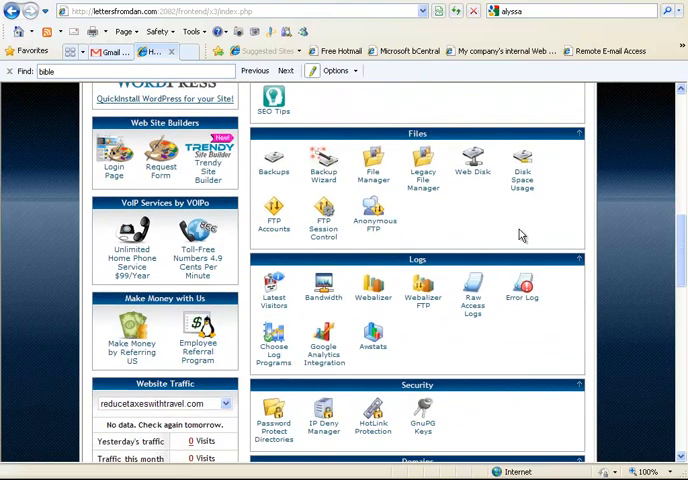
mouse_move(428, 244)
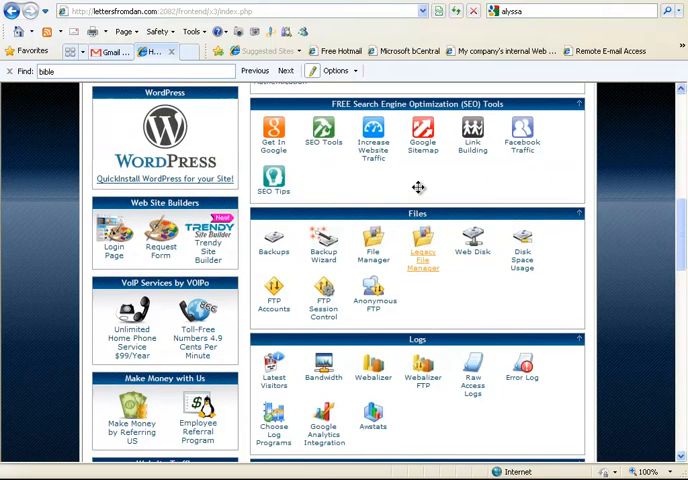
scroll(down, 3)
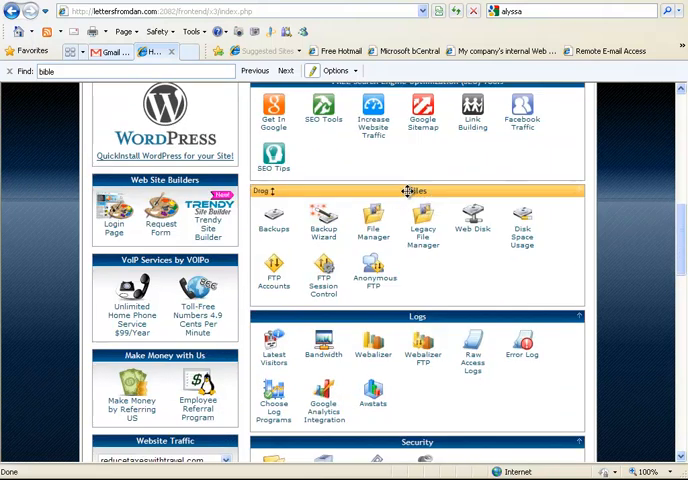
scroll(down, 3)
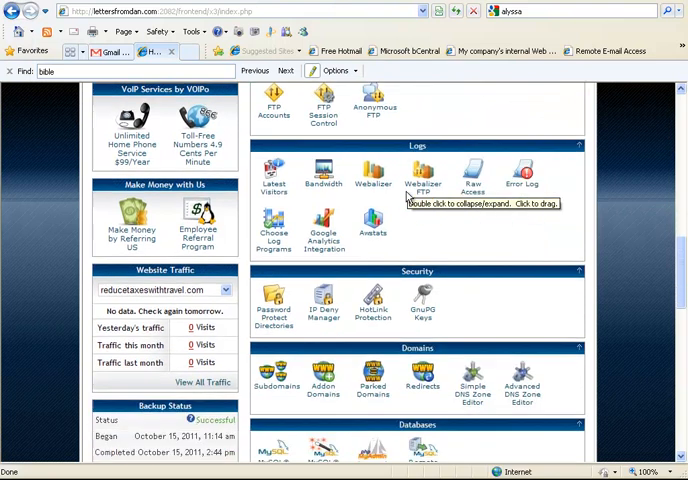
scroll(down, 3)
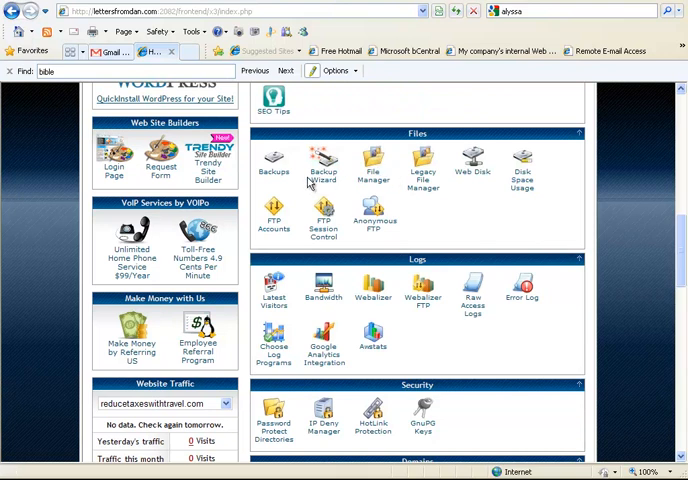
mouse_move(500, 192)
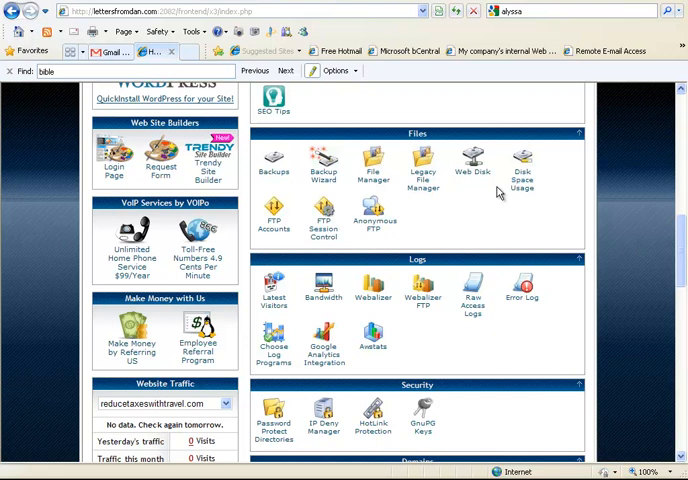
- Launch File Manager at the Home Directory
click(372, 162)
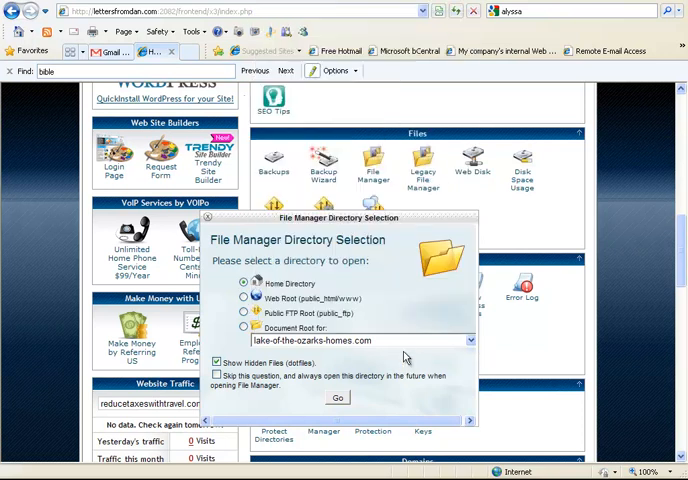
mouse_move(336, 396)
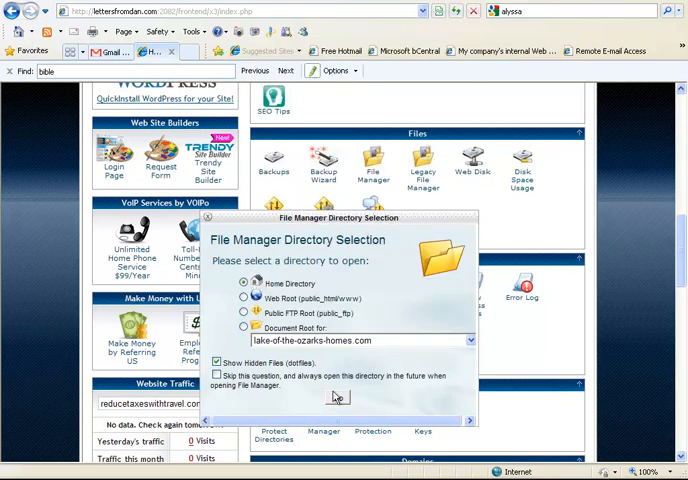
click(336, 396)
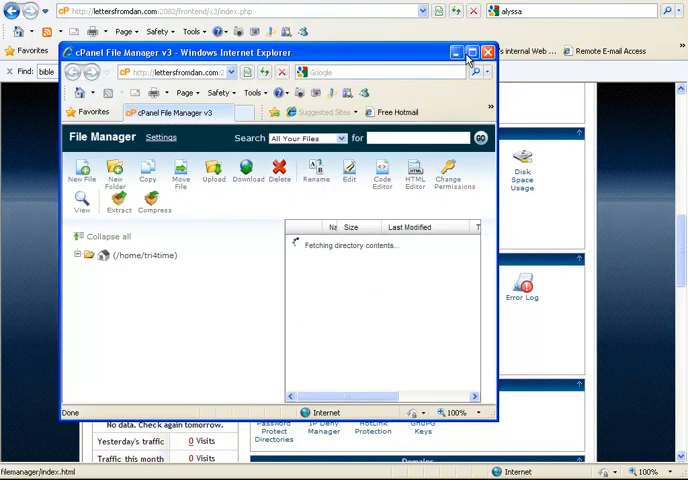
- Maximize File Manager and browse the public_html site folders
click(470, 52)
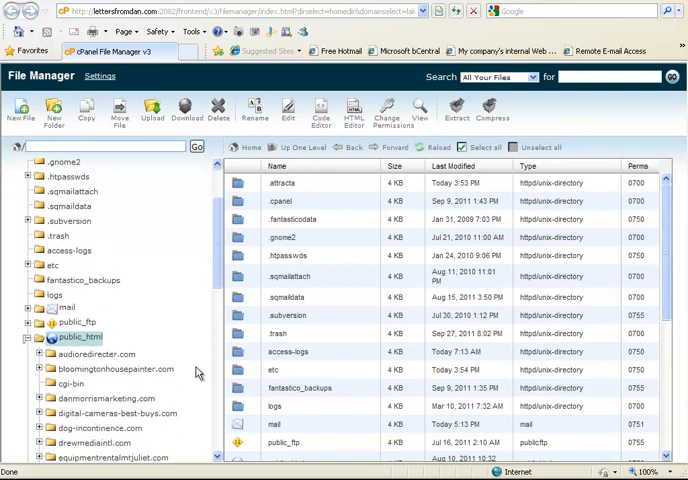
scroll(down, 3)
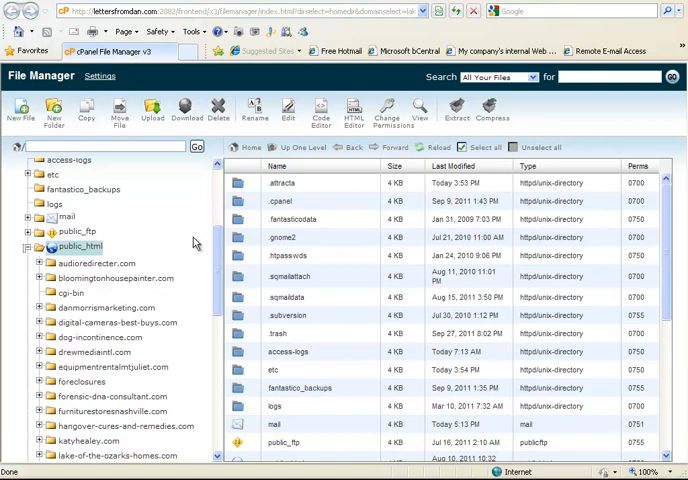
scroll(down, 3)
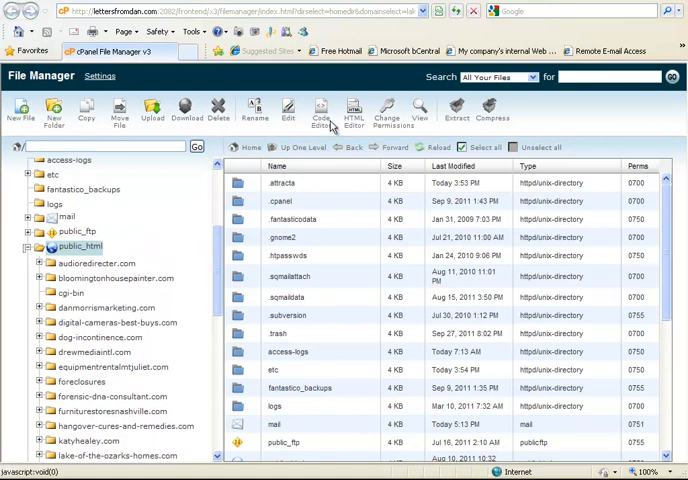
mouse_move(176, 248)
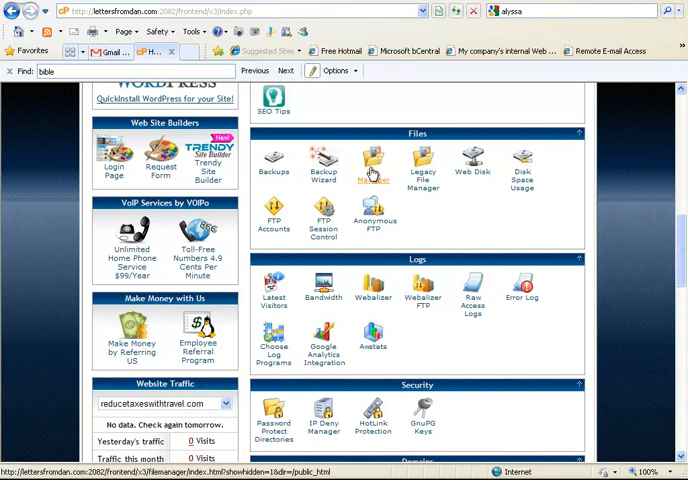
mouse_move(372, 172)
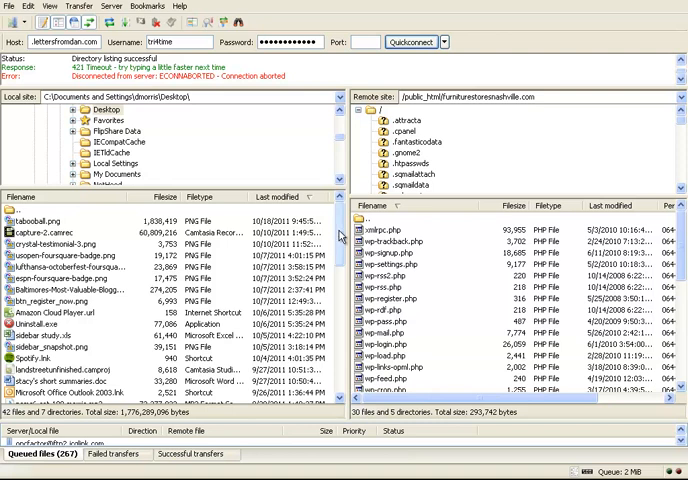
mouse_move(340, 236)
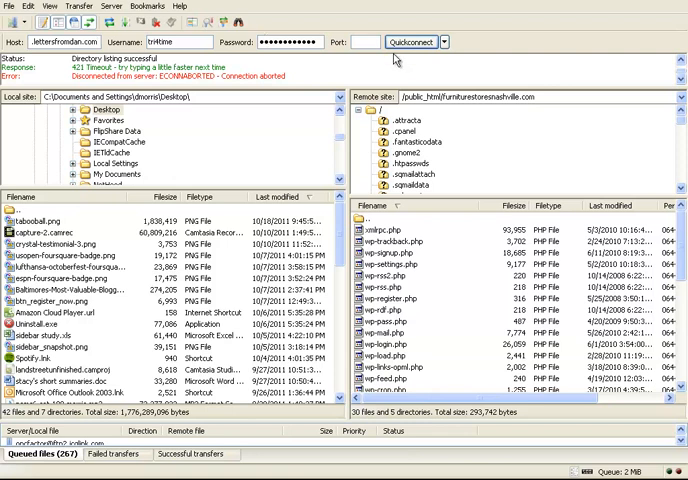
- Quickconnect to lettersfromdan.com, aborting the previous connection and reconnecting in the current tab
click(404, 42)
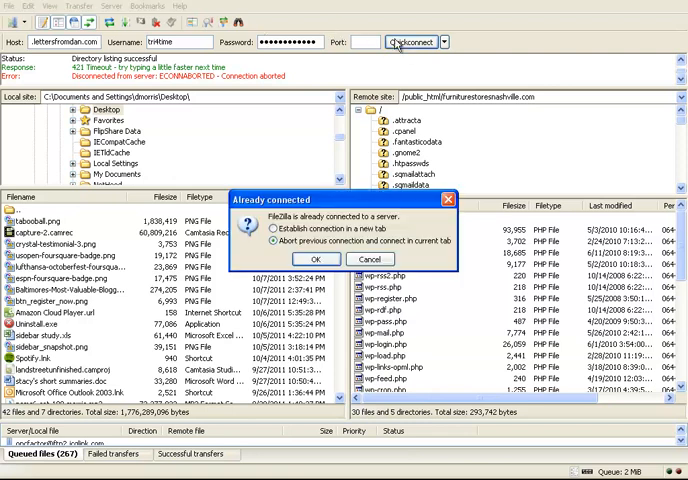
click(280, 246)
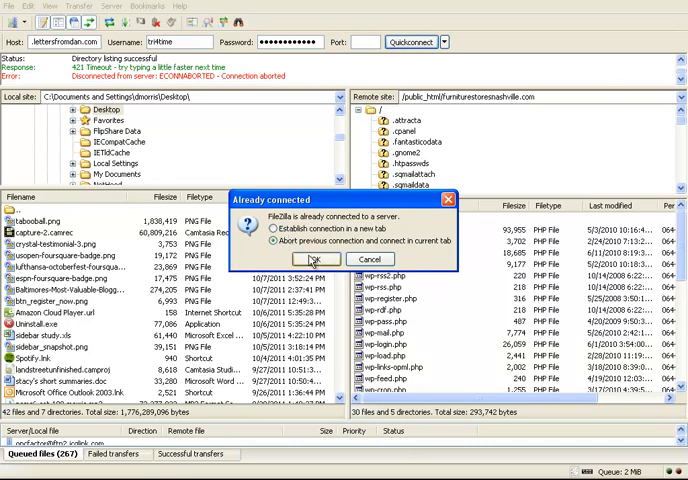
click(316, 260)
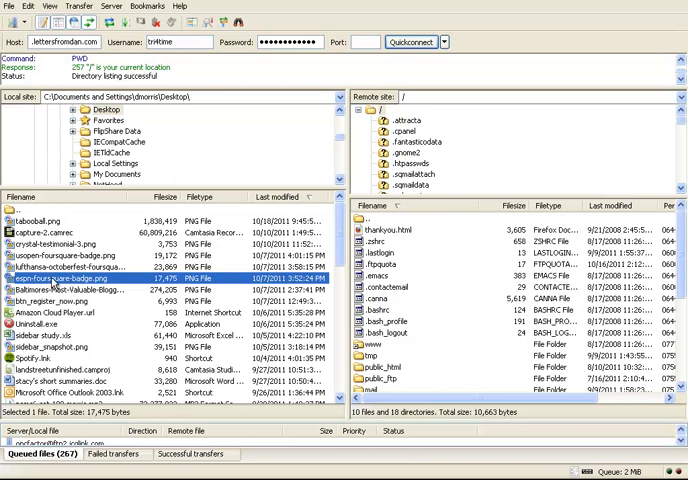
mouse_move(384, 372)
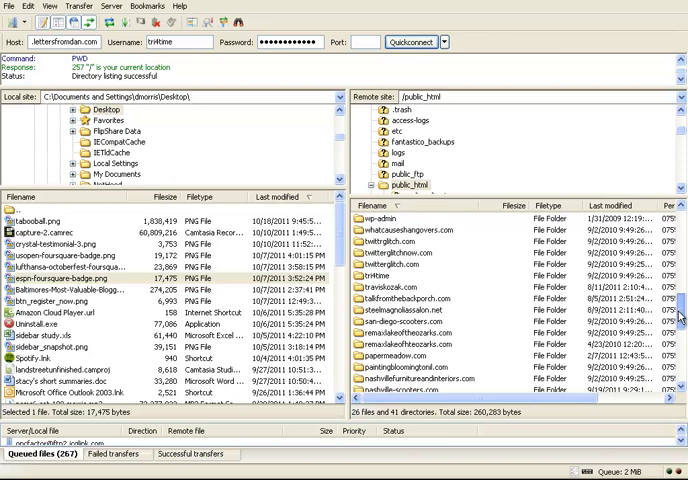
- Scroll the remote listing to find public_html and a site folder with images and includes
scroll(down, 3)
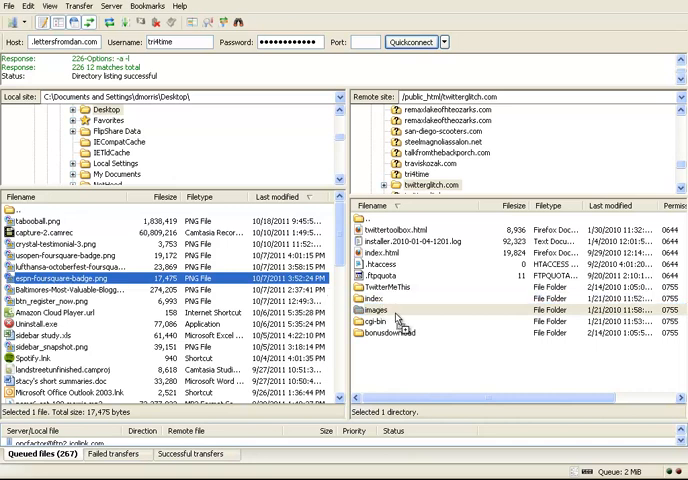
mouse_move(398, 320)
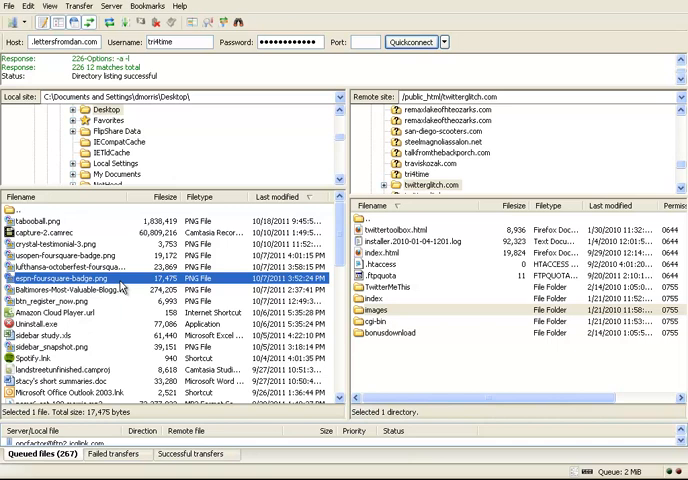
mouse_move(122, 288)
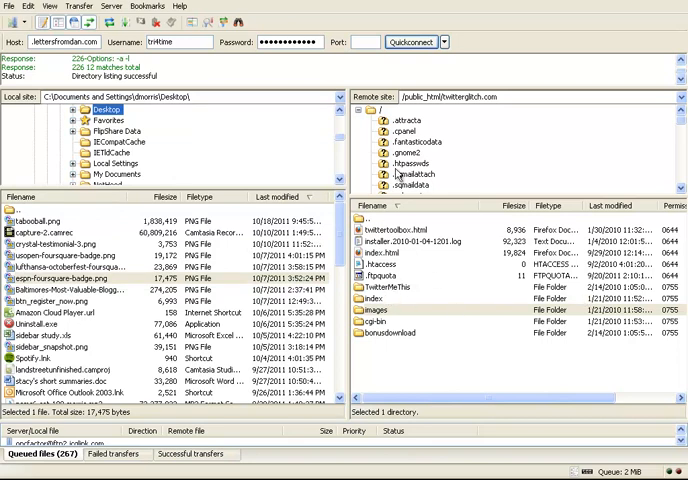
mouse_move(568, 140)
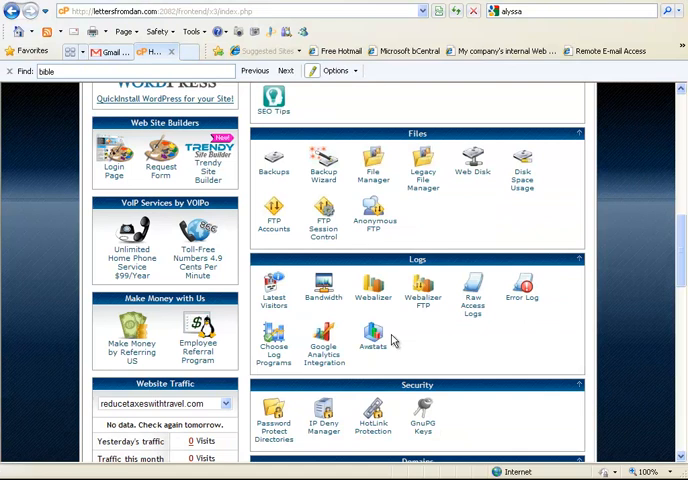
mouse_move(372, 178)
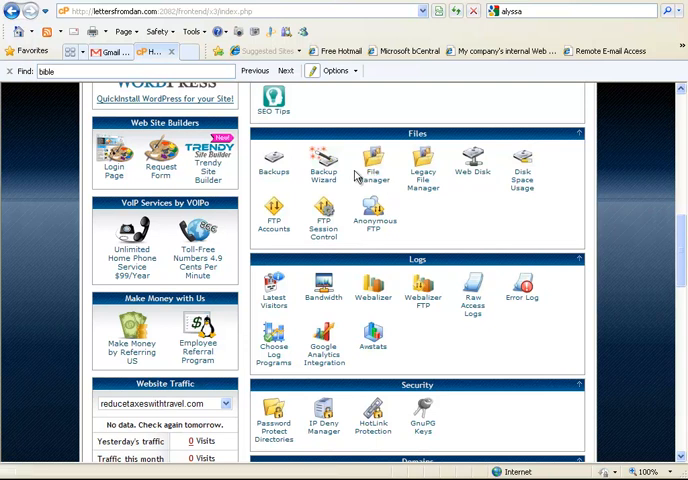
click(372, 164)
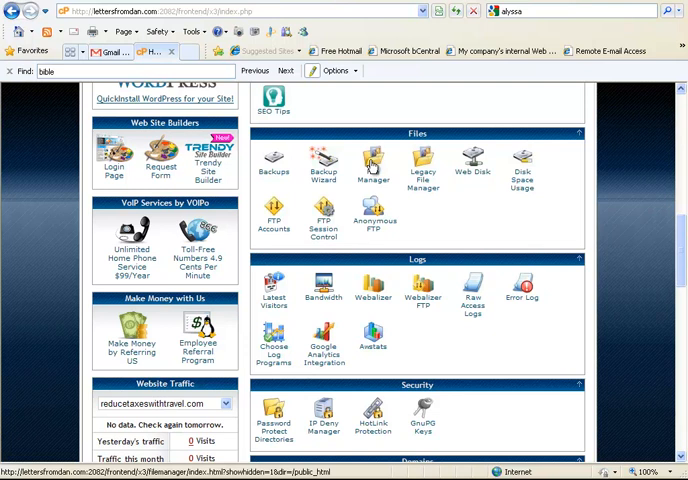
mouse_move(372, 162)
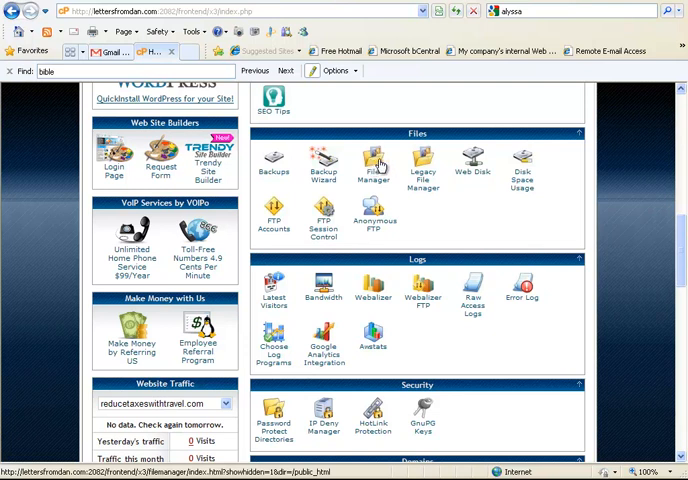
mouse_move(438, 186)
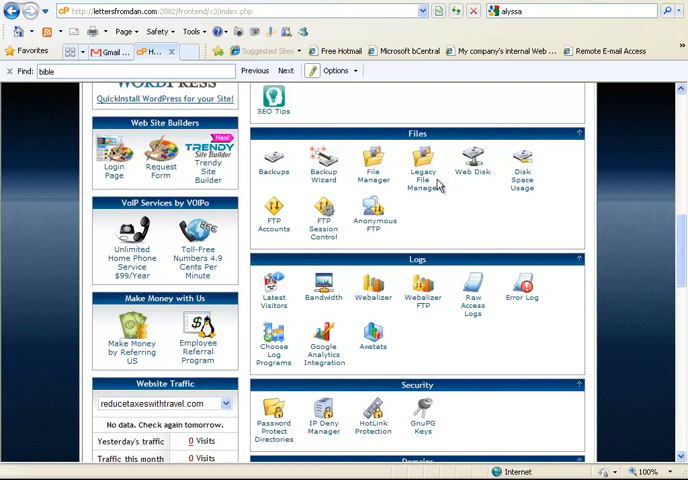
mouse_move(304, 176)
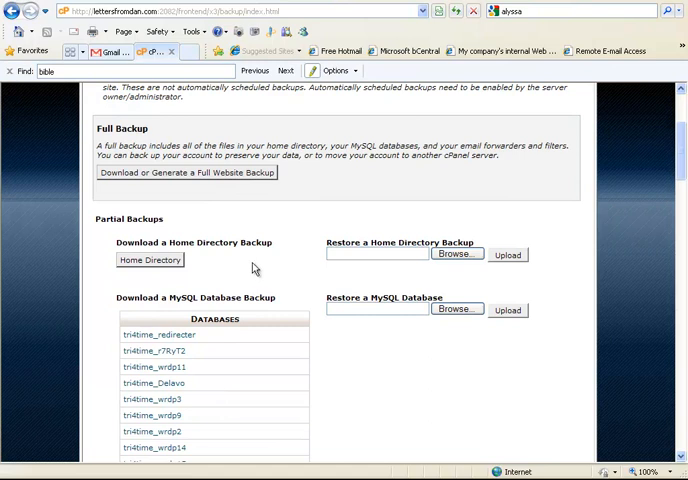
scroll(up, 3)
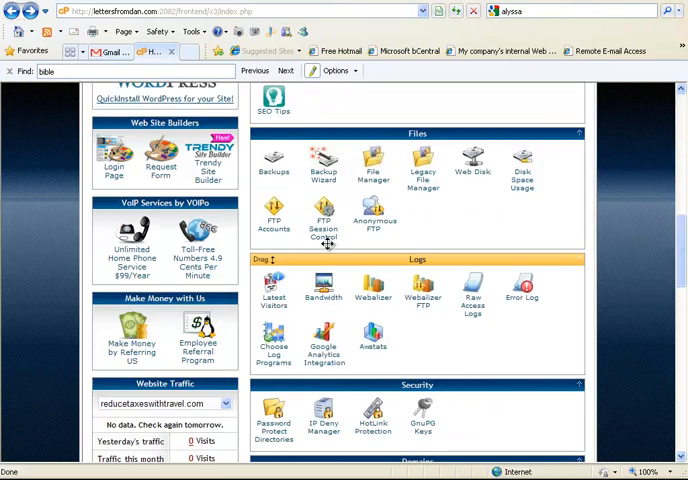
- View Google Analytics Integration under Logs and scroll its domain table showing Not Installed entries
click(272, 160)
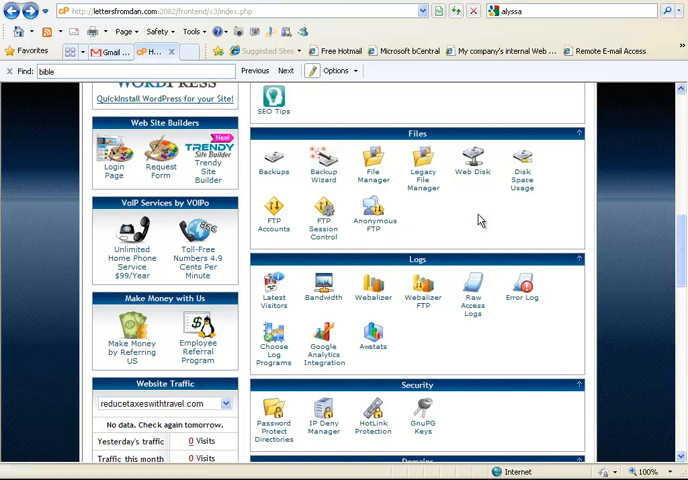
scroll(down, 3)
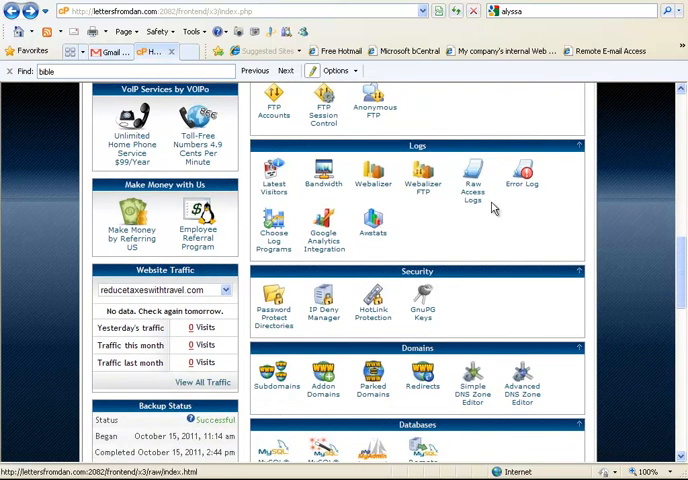
mouse_move(534, 202)
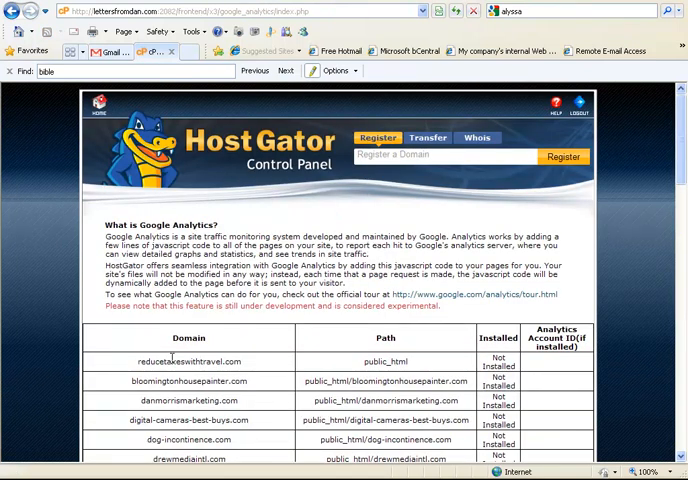
scroll(down, 3)
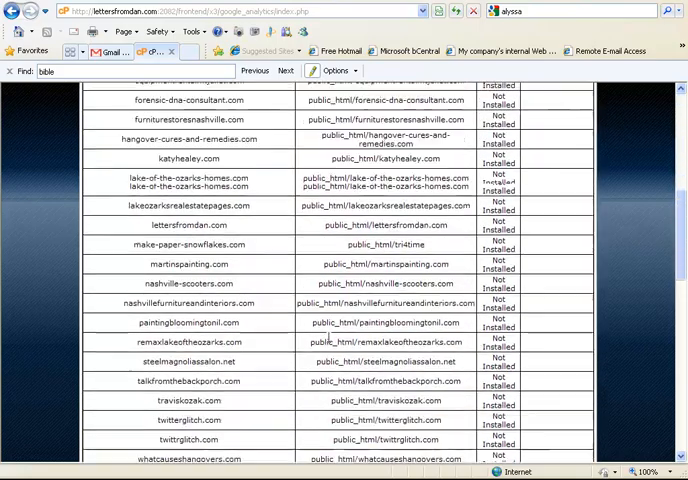
scroll(down, 3)
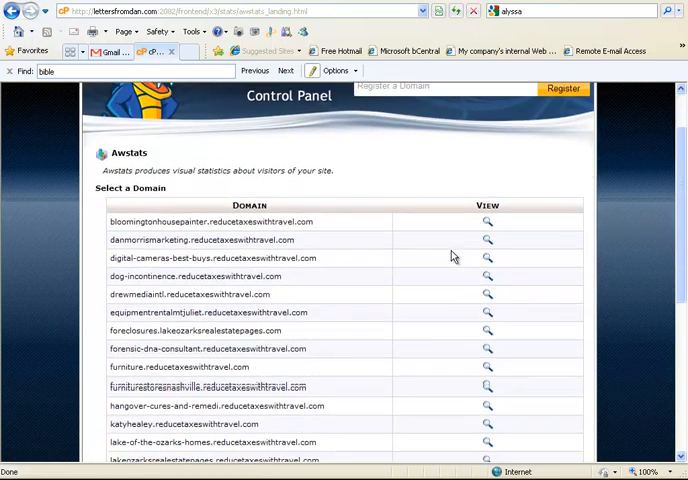
- Scroll the Awstats domain list and view statistics for furniturestoresnashville.reducetaxeswithtravel.com
scroll(down, 3)
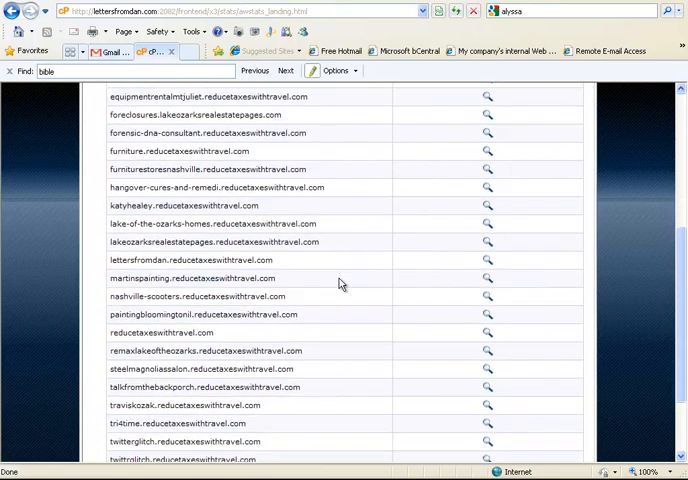
scroll(down, 3)
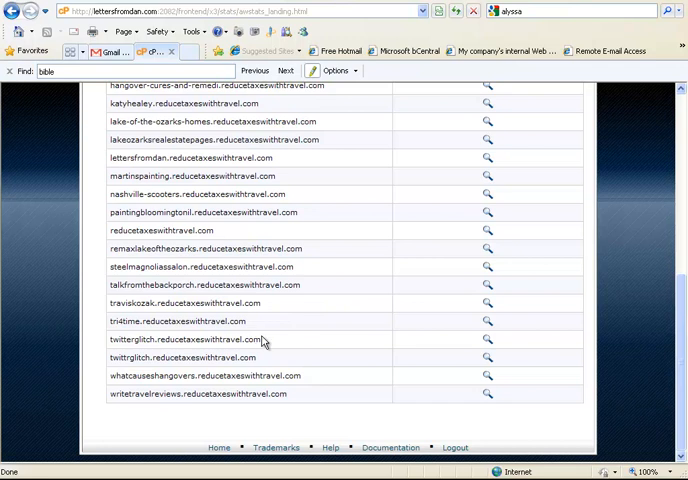
scroll(up, 3)
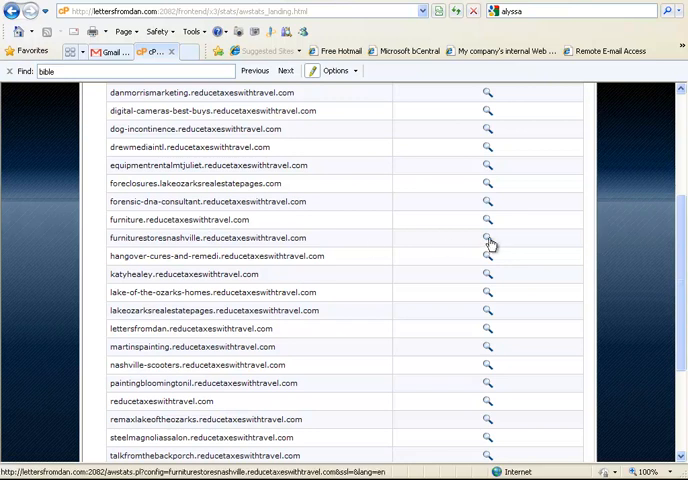
click(488, 244)
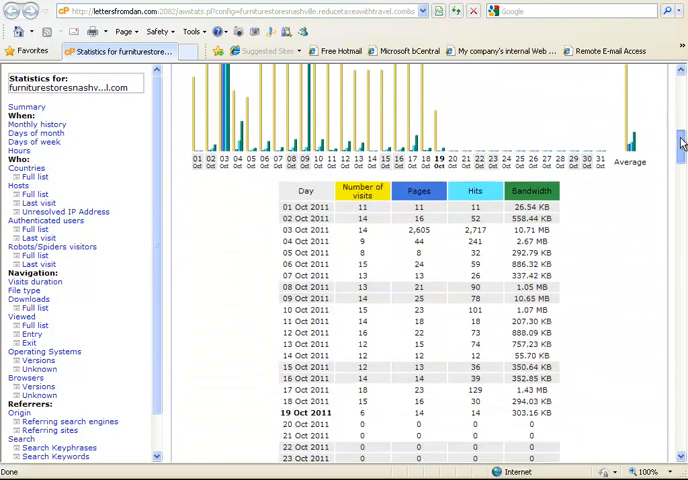
- Scroll the Awstats report through days, hours, countries, hosts, robots, pages, OS and browsers tables
scroll(down, 3)
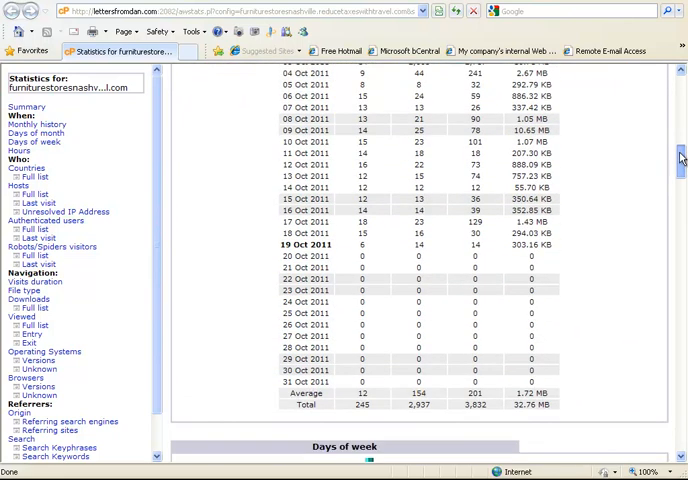
scroll(down, 3)
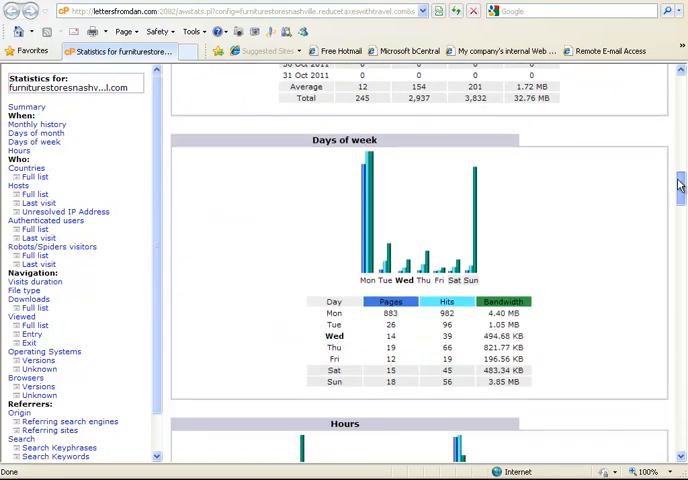
scroll(down, 3)
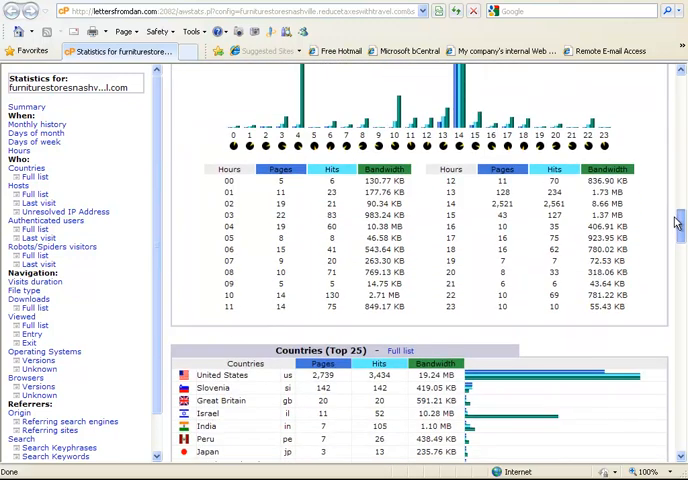
scroll(down, 3)
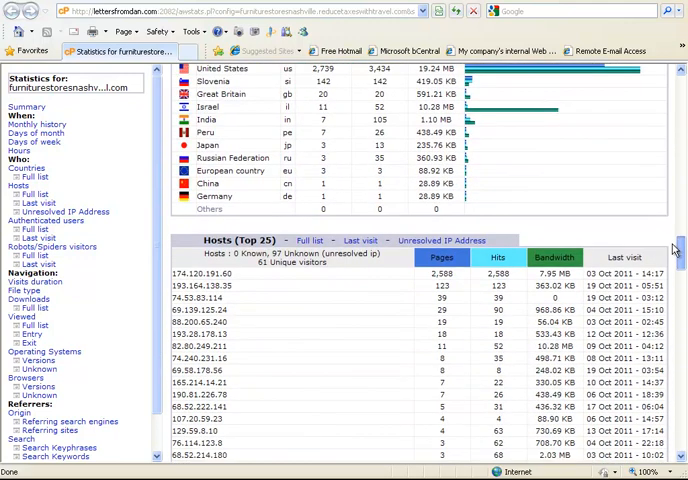
scroll(down, 3)
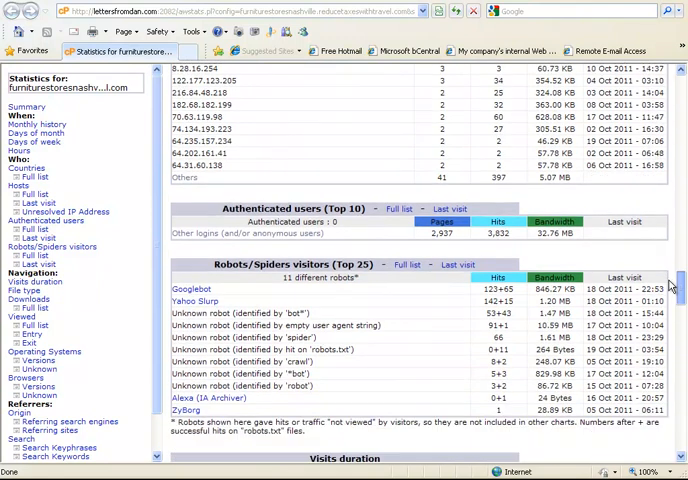
scroll(down, 3)
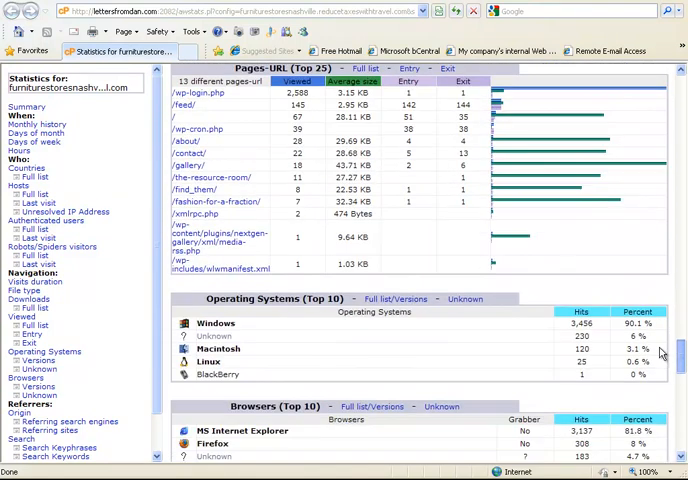
scroll(down, 3)
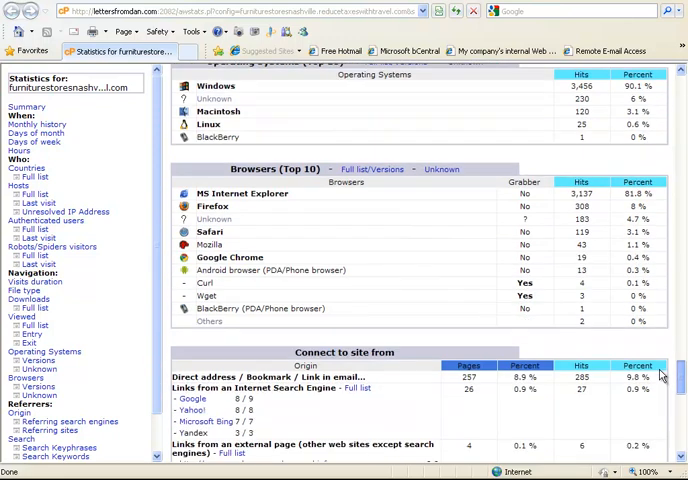
scroll(down, 3)
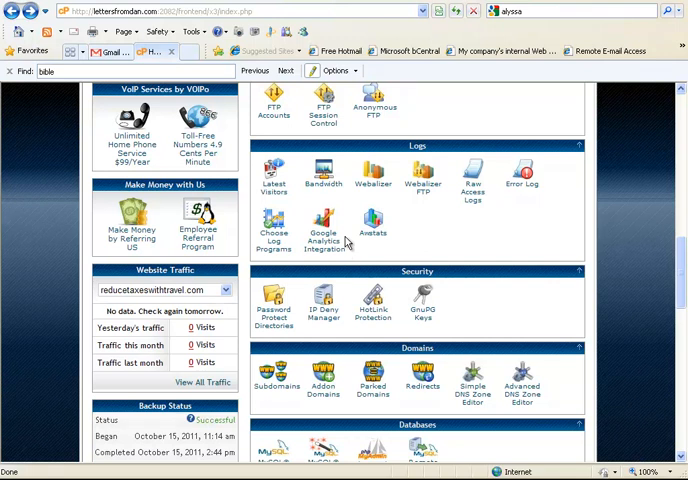
mouse_move(196, 304)
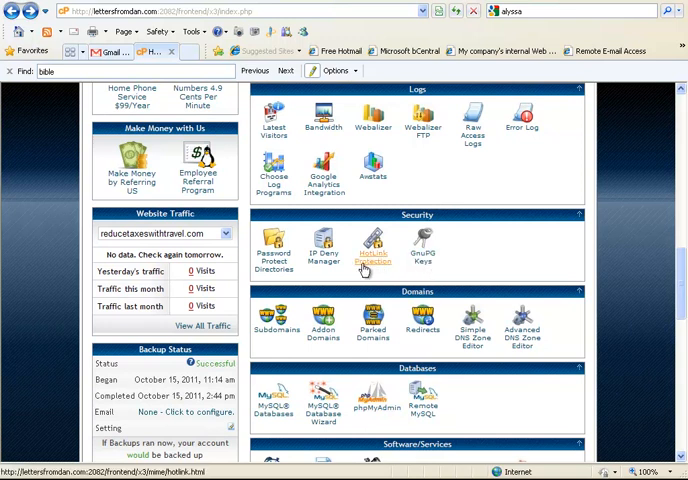
mouse_move(272, 258)
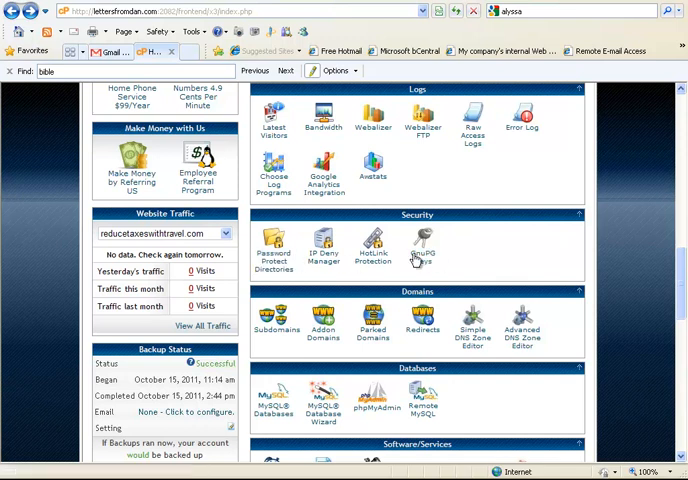
scroll(down, 3)
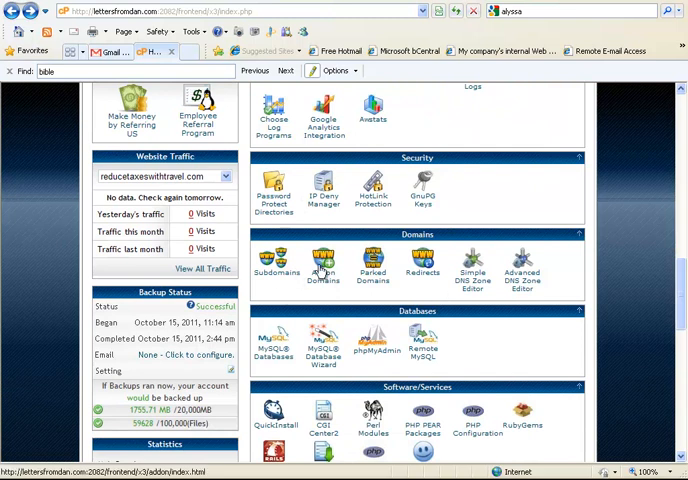
click(324, 264)
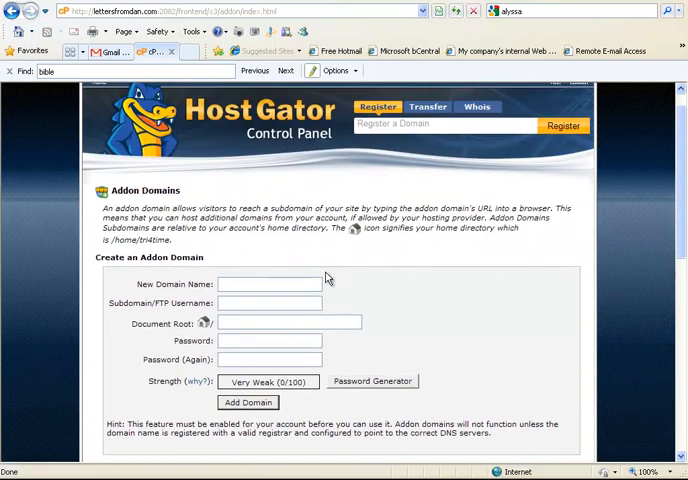
scroll(down, 3)
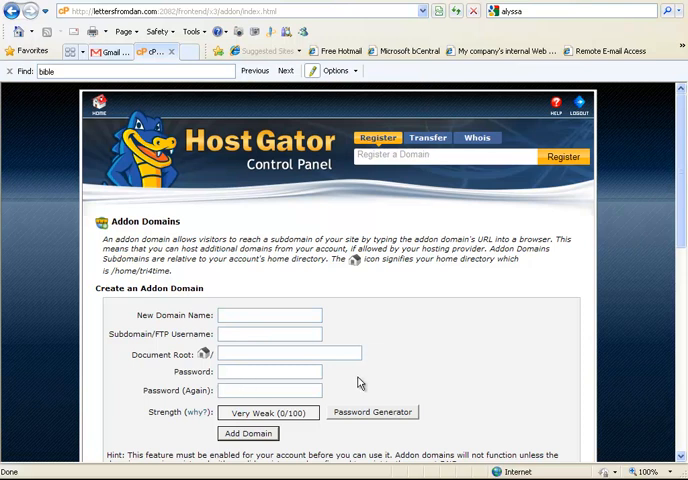
scroll(down, 3)
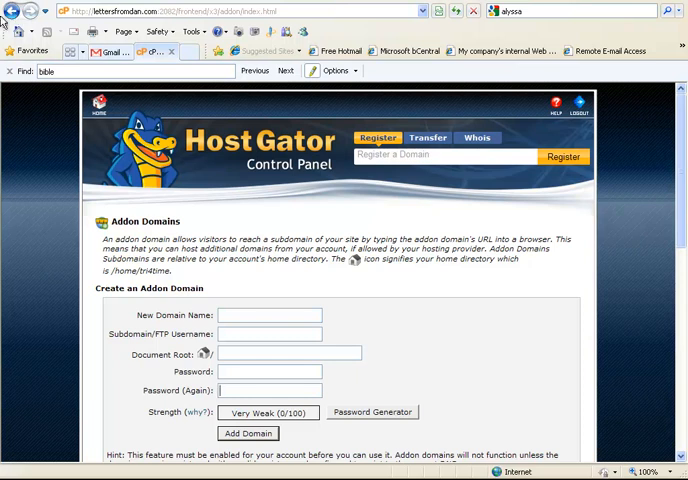
scroll(down, 3)
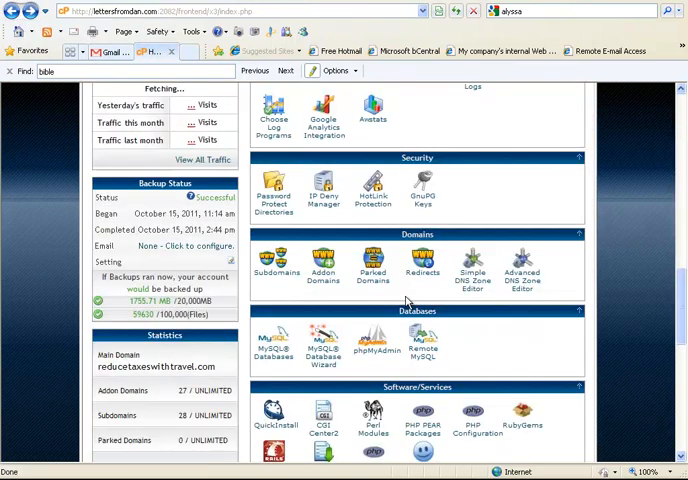
- Scroll up to the Mail section and revisit the Email Accounts page with its new-account form
scroll(up, 3)
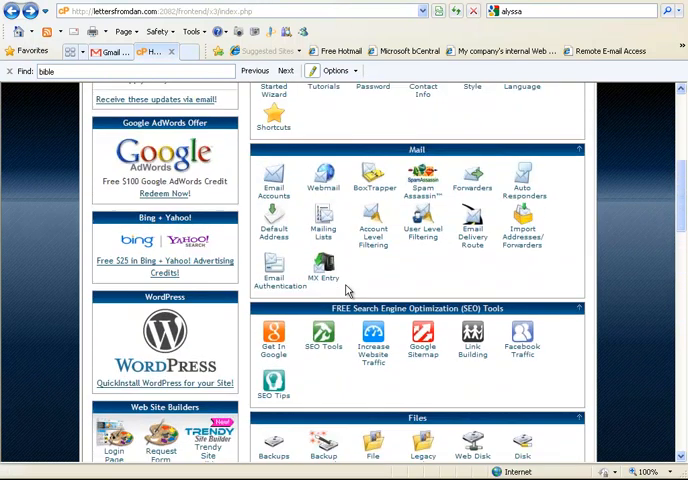
click(272, 178)
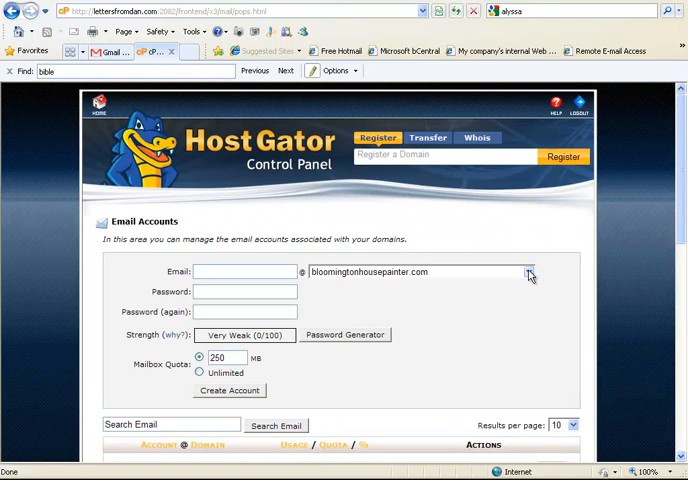
click(528, 272)
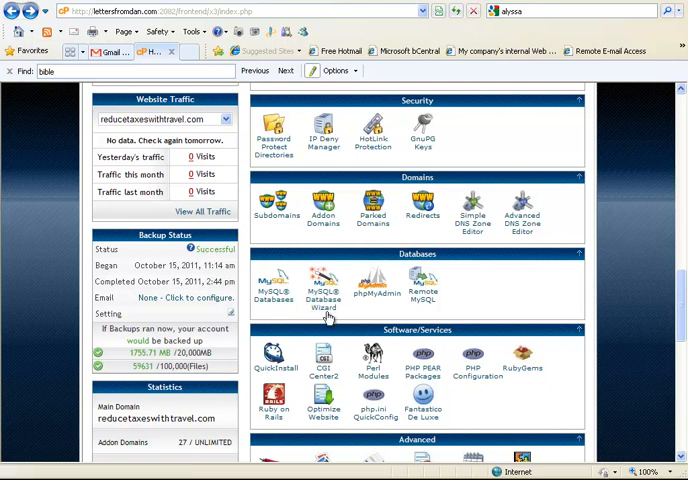
mouse_move(450, 290)
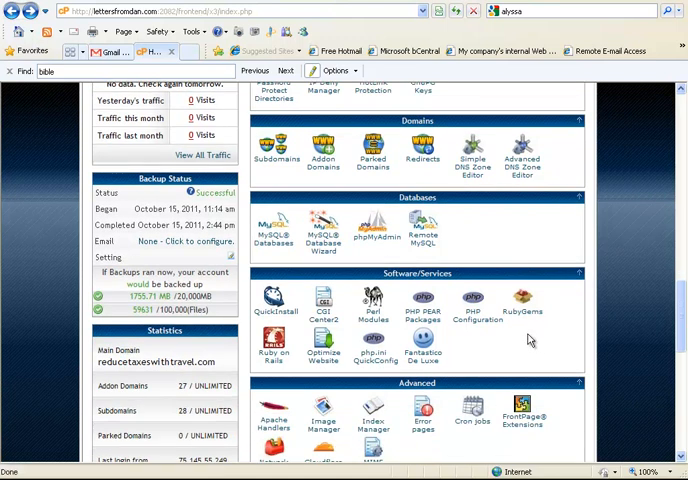
mouse_move(520, 336)
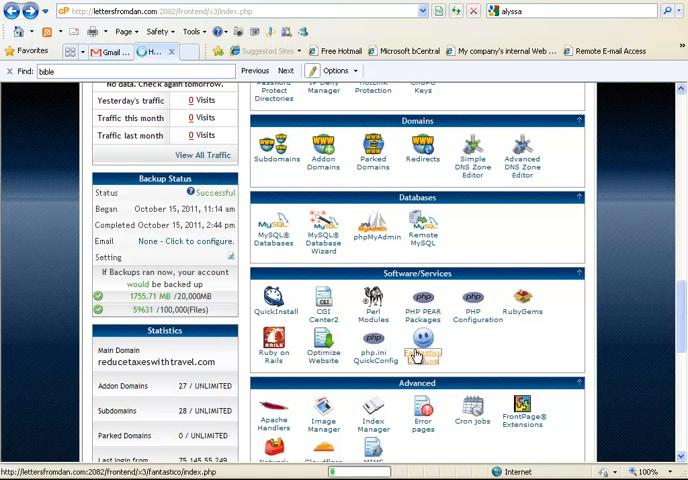
- Launch Fantastico from Software/Services and scroll its introduction listing WordPress, Drupal and Joomla
click(422, 352)
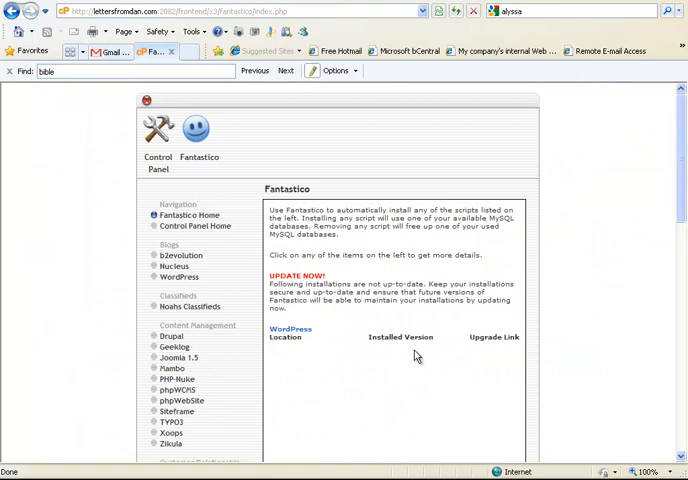
scroll(down, 3)
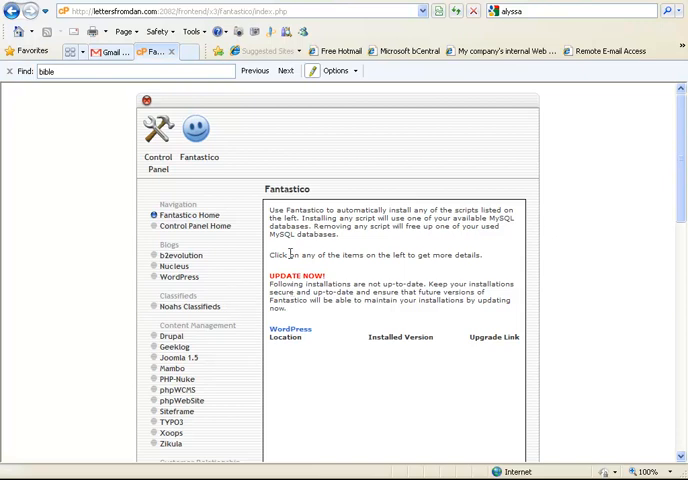
mouse_move(180, 276)
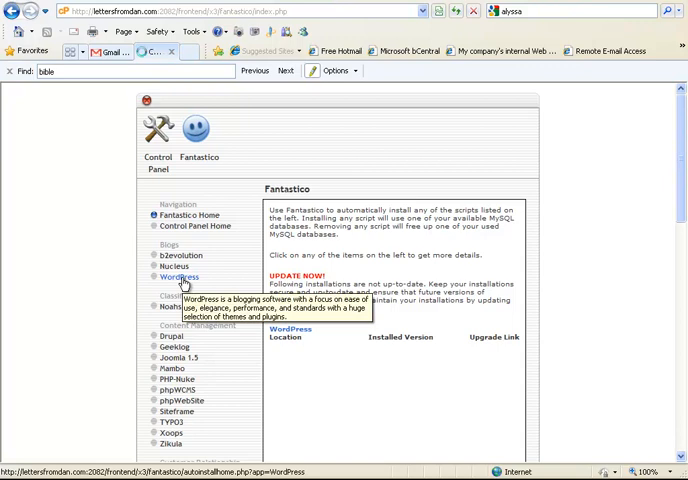
- Start a new WordPress installation in Fantastico with reducetaxeswithtravel.com as the install domain
click(180, 276)
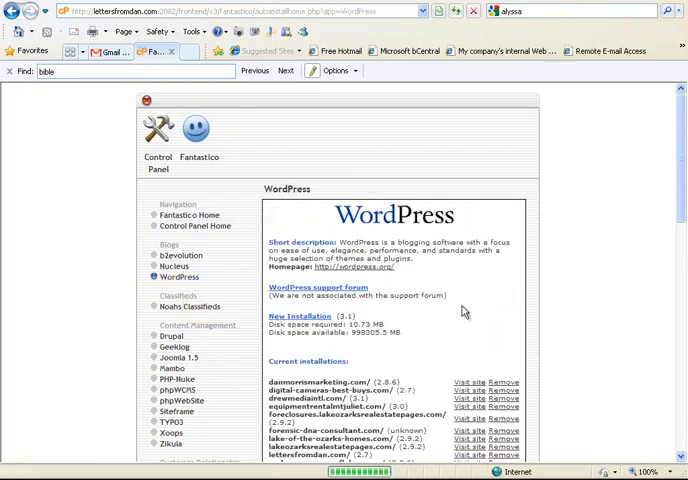
scroll(down, 3)
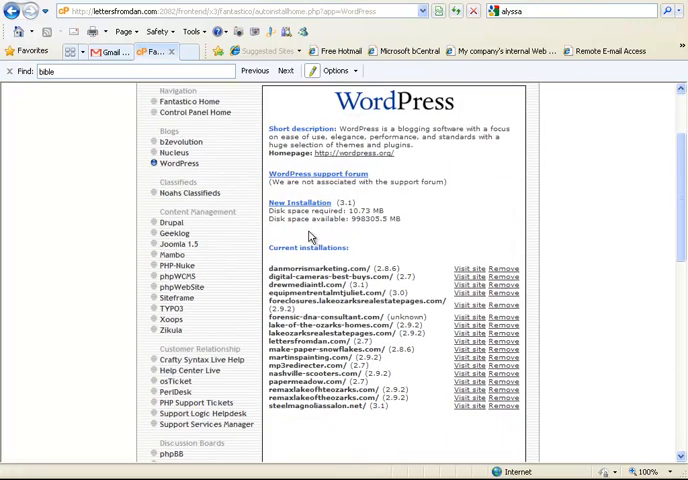
click(300, 202)
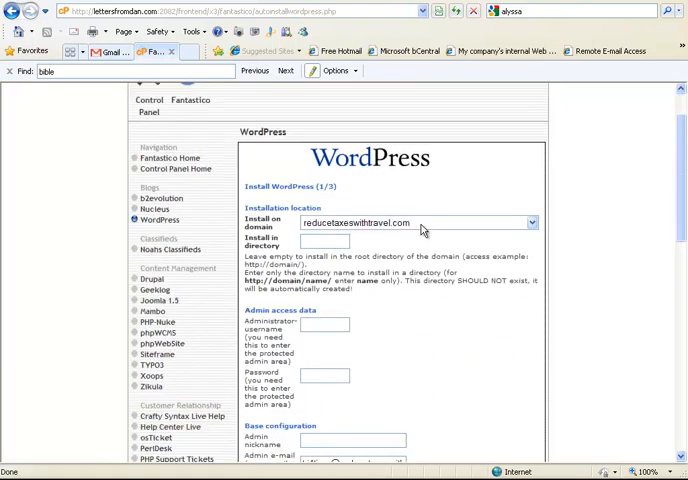
click(532, 222)
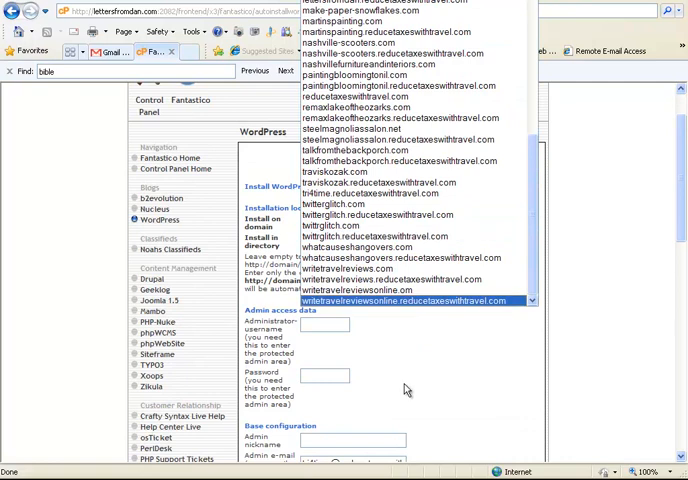
mouse_move(442, 344)
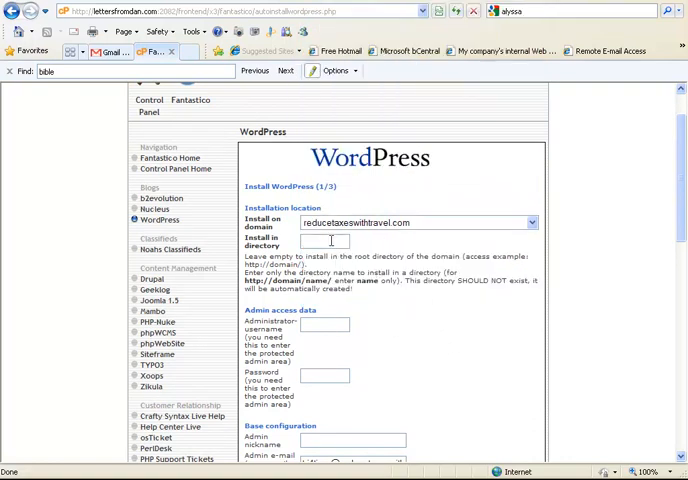
scroll(down, 3)
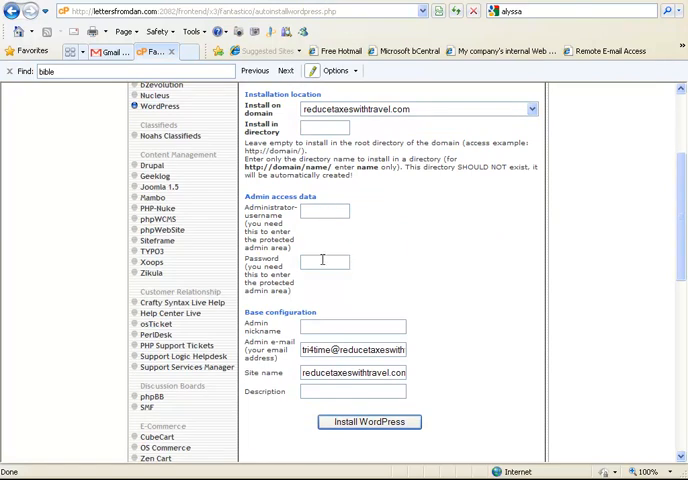
mouse_move(320, 312)
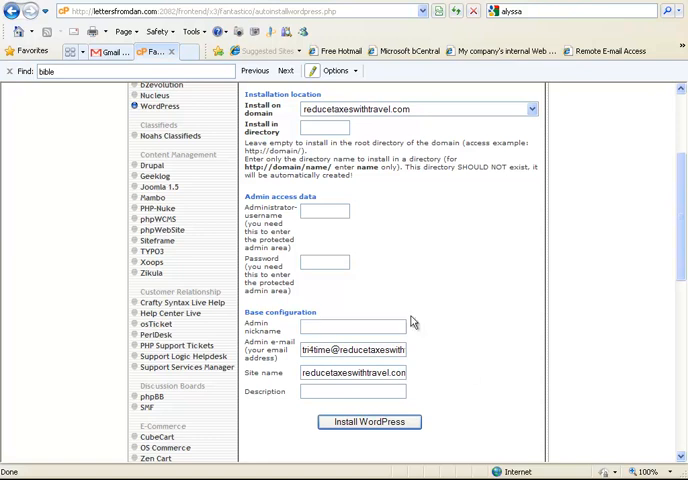
click(368, 420)
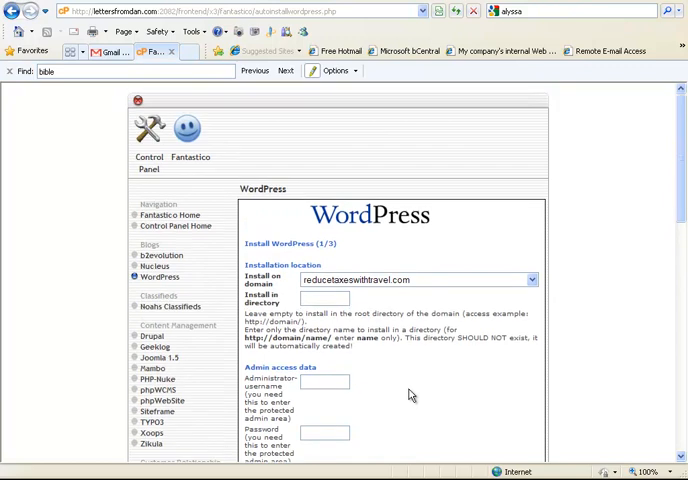
mouse_move(394, 384)
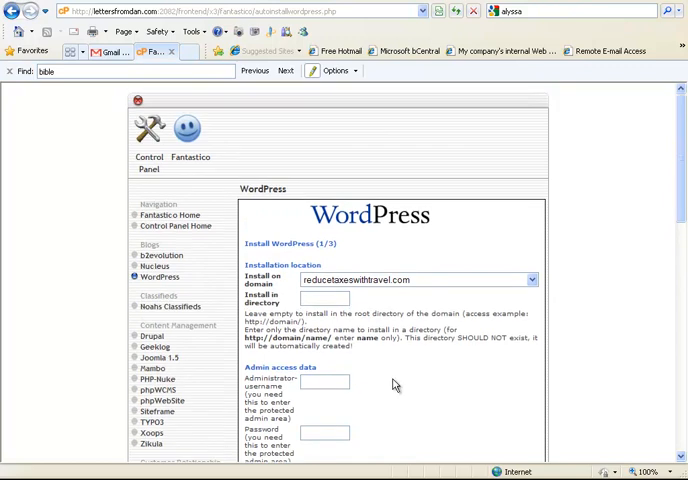
mouse_move(206, 324)
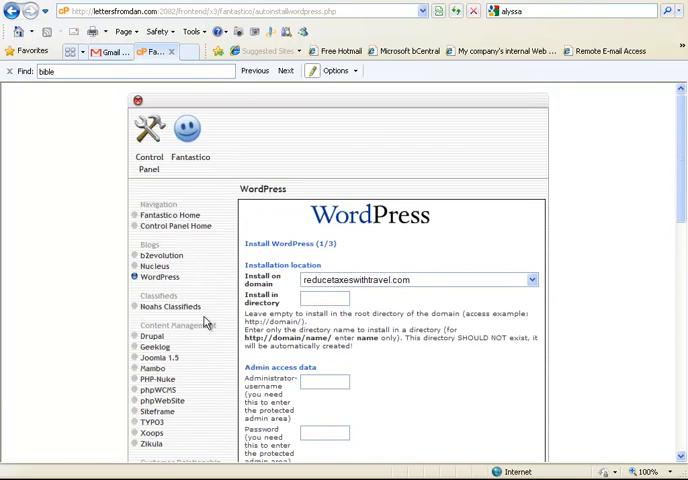
- Scroll Fantastico's script list down to the Wiki and Other Scripts sections such as osTicket
scroll(down, 3)
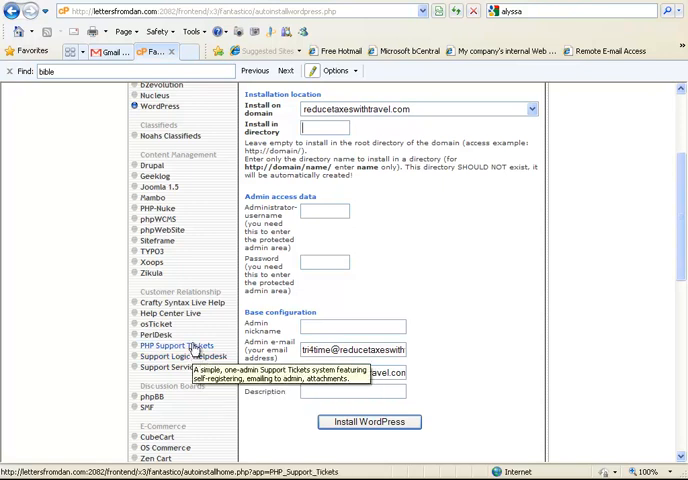
mouse_move(152, 324)
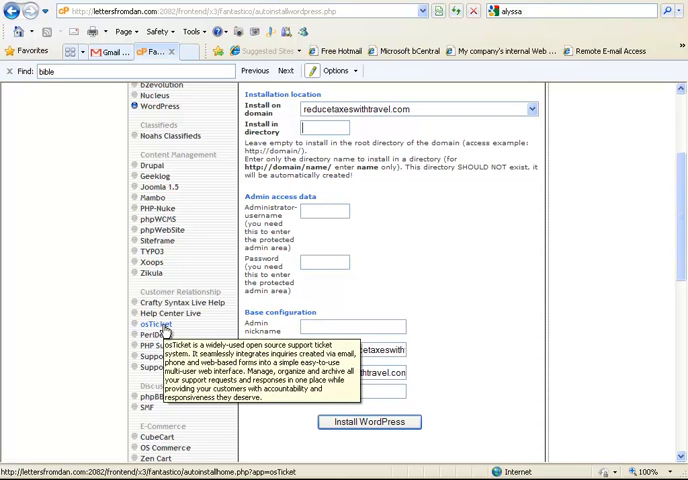
scroll(down, 3)
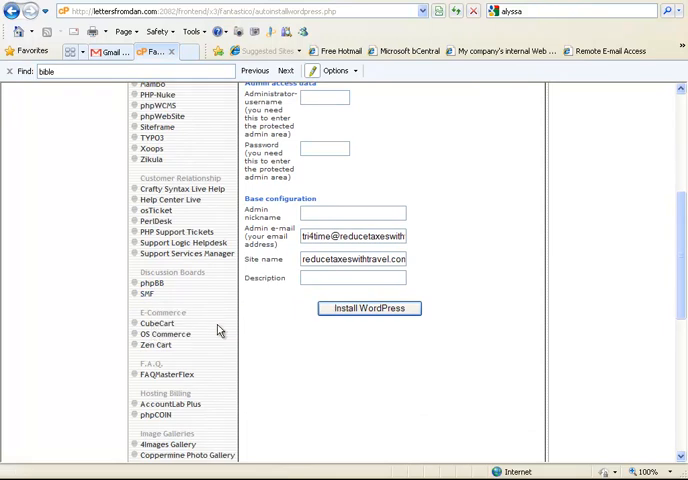
mouse_move(218, 330)
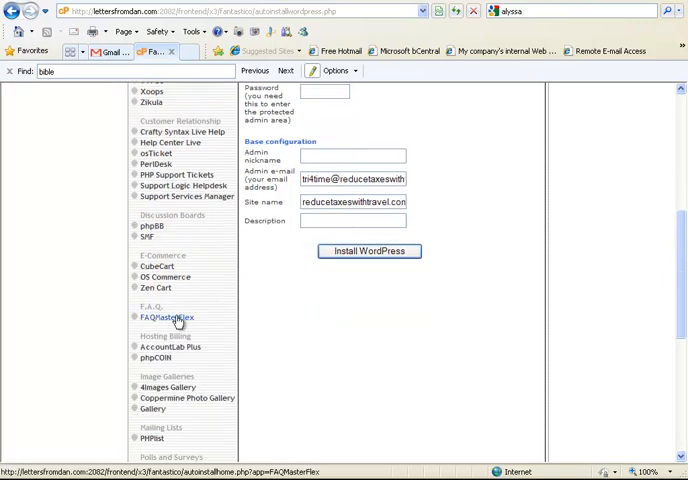
mouse_move(168, 316)
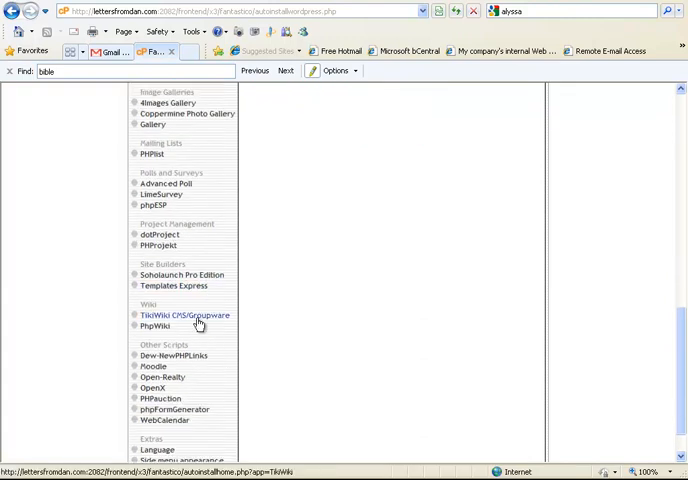
scroll(down, 3)
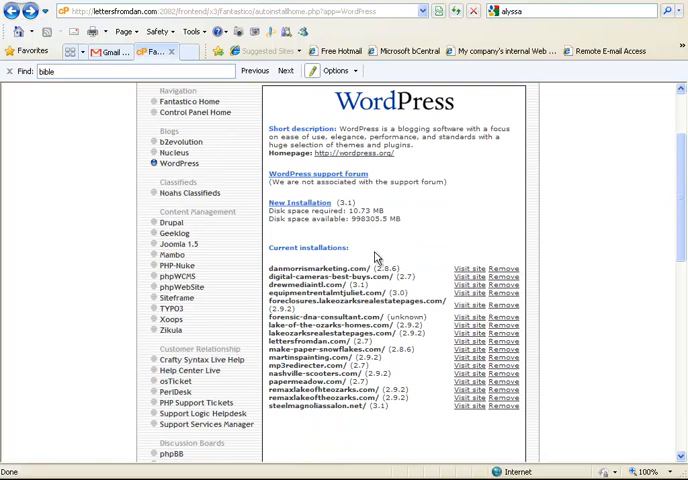
mouse_move(374, 252)
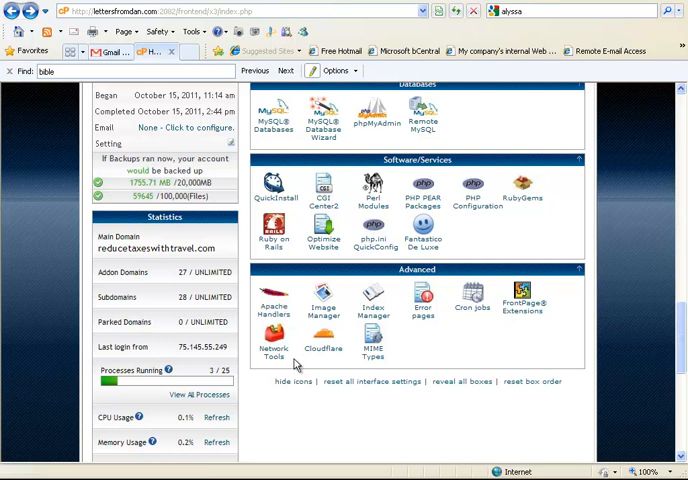
scroll(down, 3)
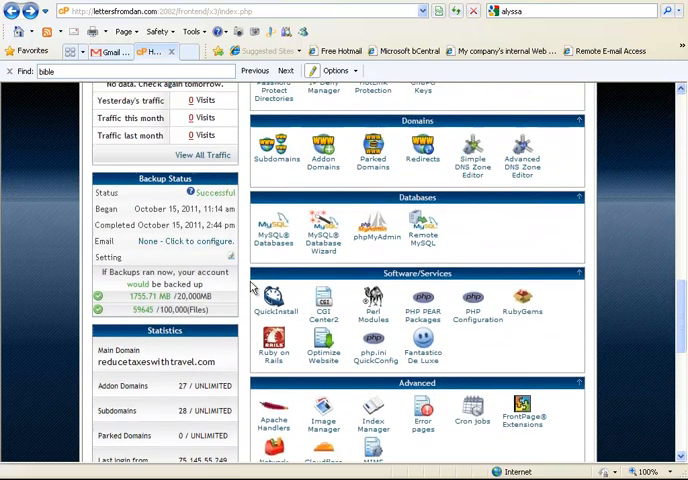
scroll(down, 3)
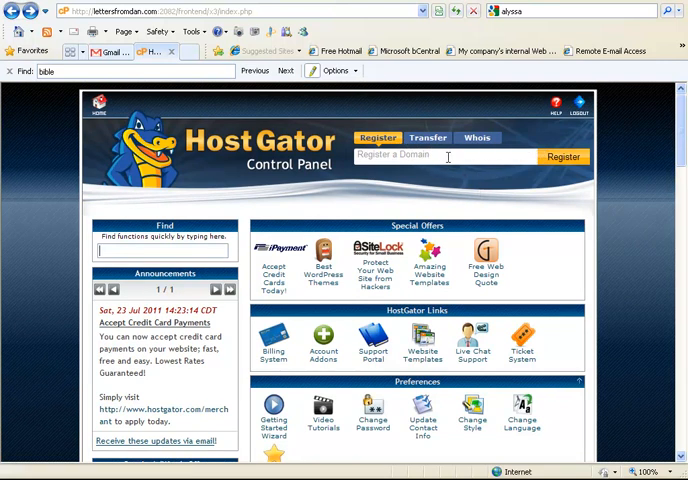
scroll(down, 3)
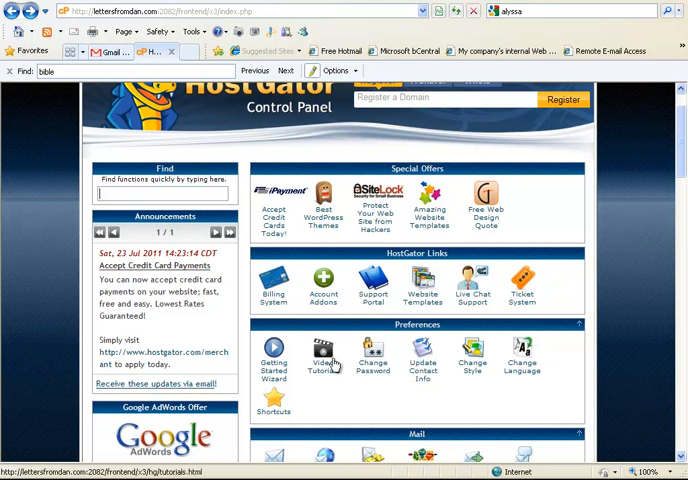
mouse_move(40, 240)
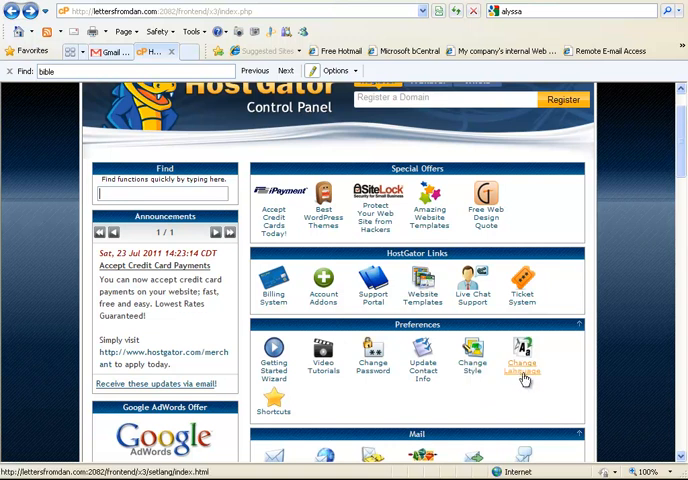
mouse_move(408, 388)
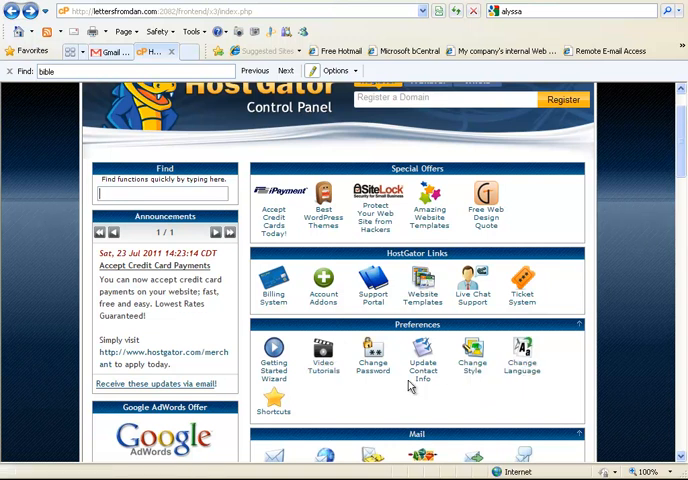
scroll(down, 3)
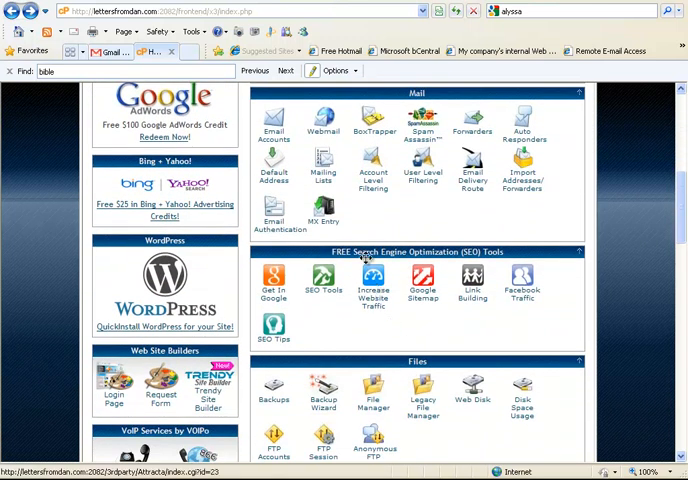
click(472, 132)
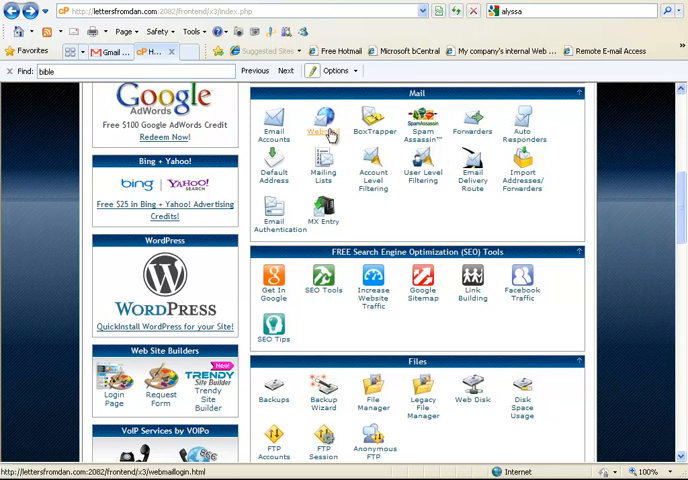
scroll(down, 3)
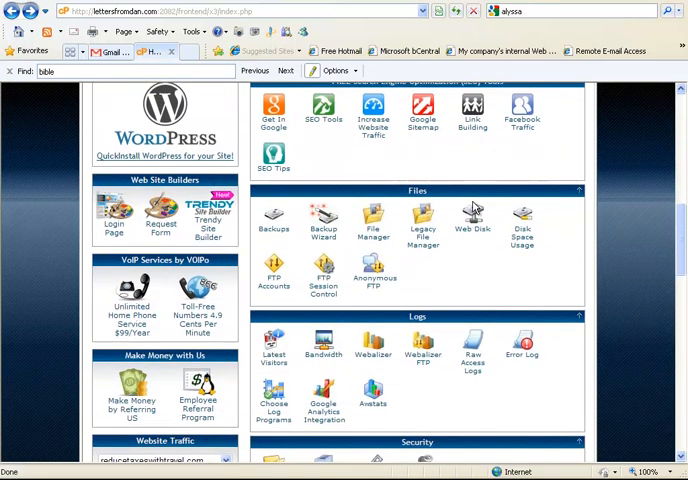
mouse_move(490, 148)
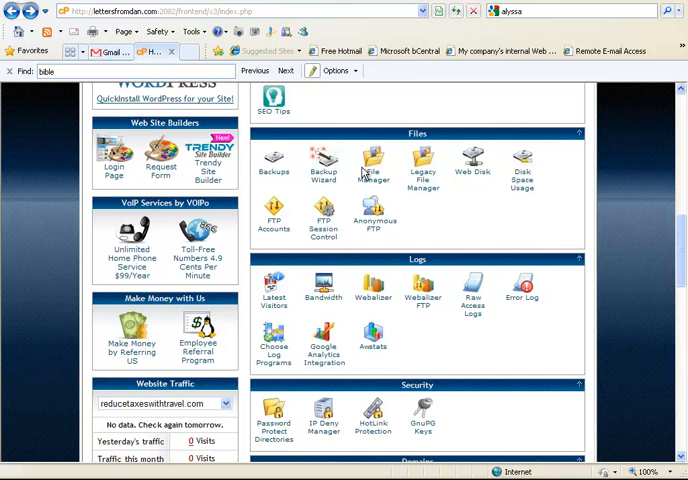
mouse_move(392, 172)
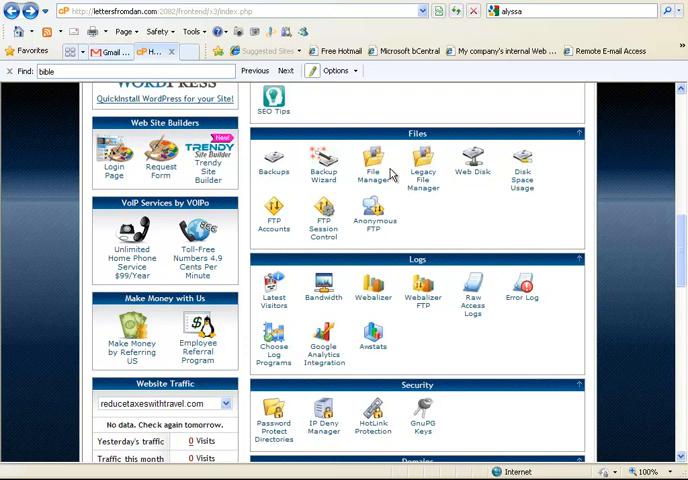
scroll(down, 3)
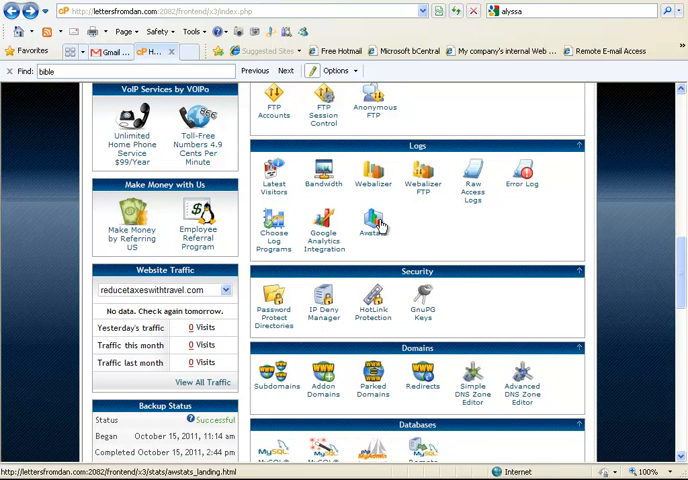
mouse_move(324, 232)
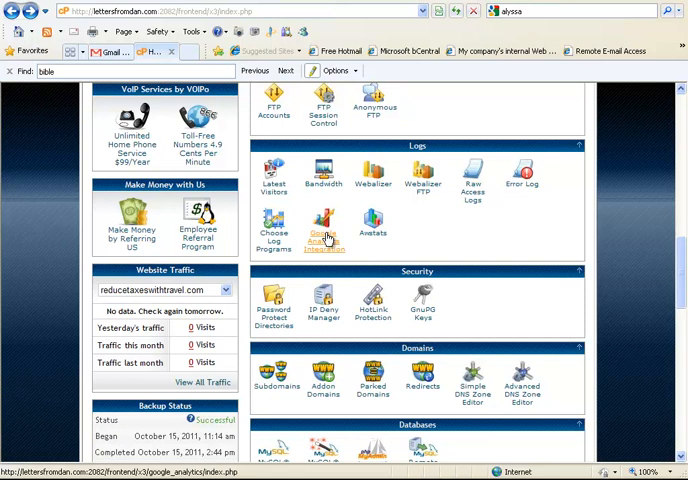
scroll(down, 3)
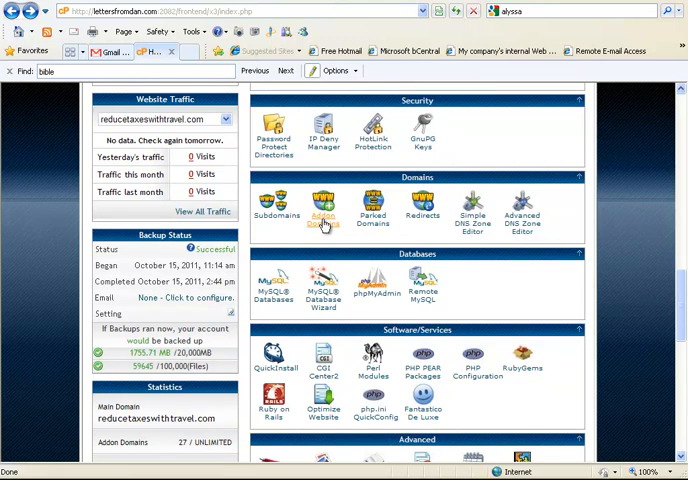
mouse_move(320, 224)
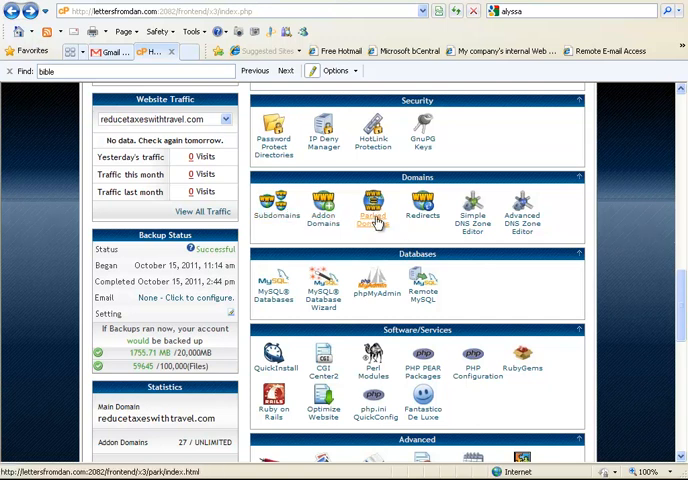
mouse_move(420, 210)
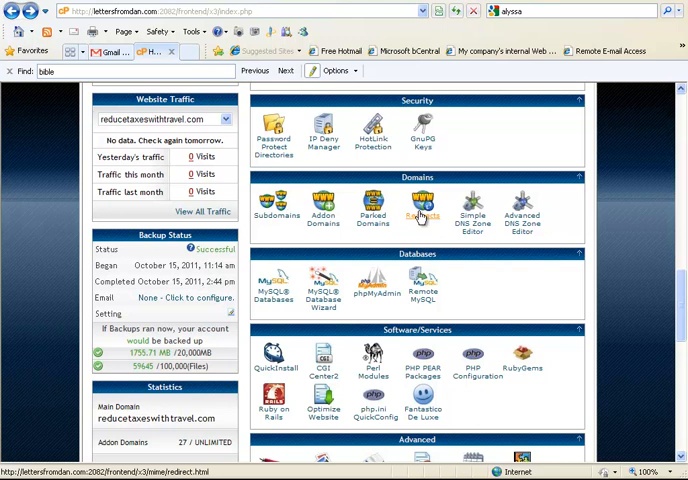
mouse_move(428, 218)
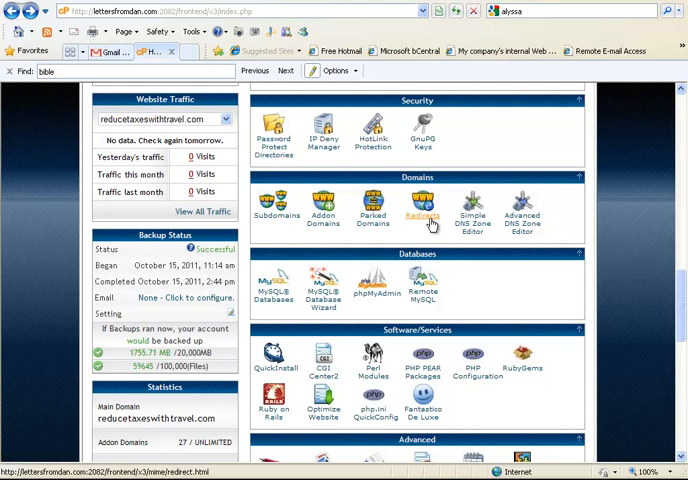
- Scroll past the Advanced tools to the Website Traffic box and show its domain list
scroll(down, 3)
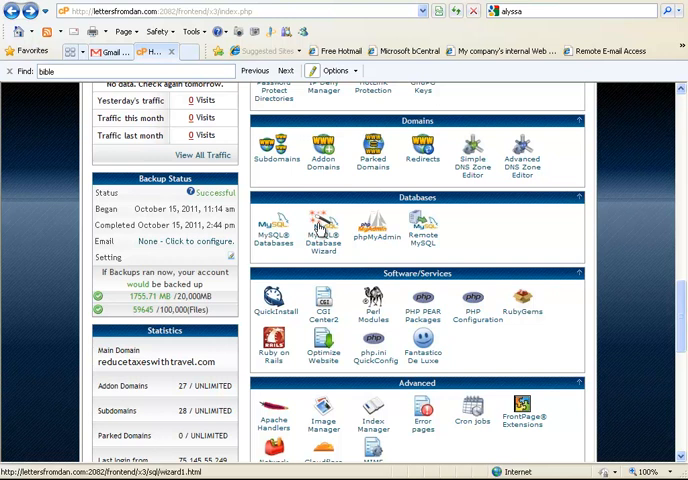
mouse_move(316, 228)
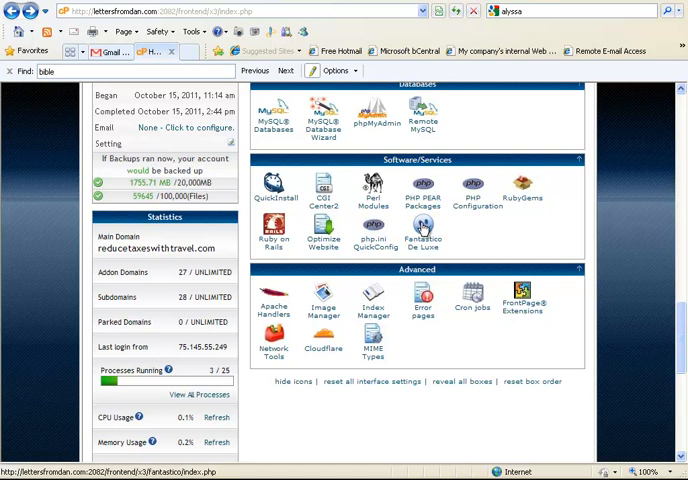
scroll(down, 3)
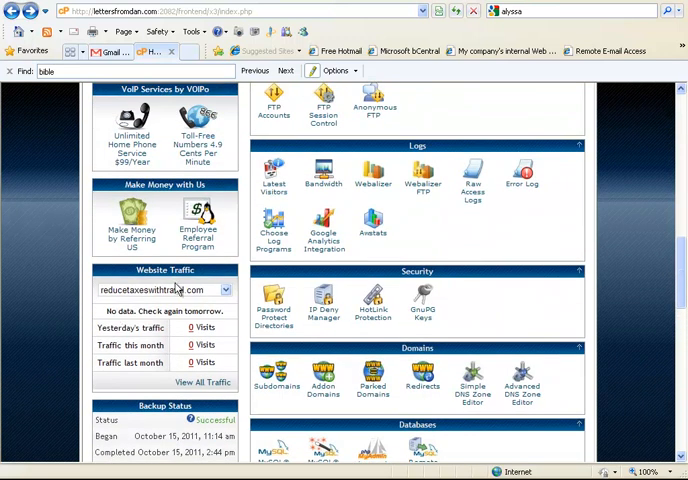
click(226, 288)
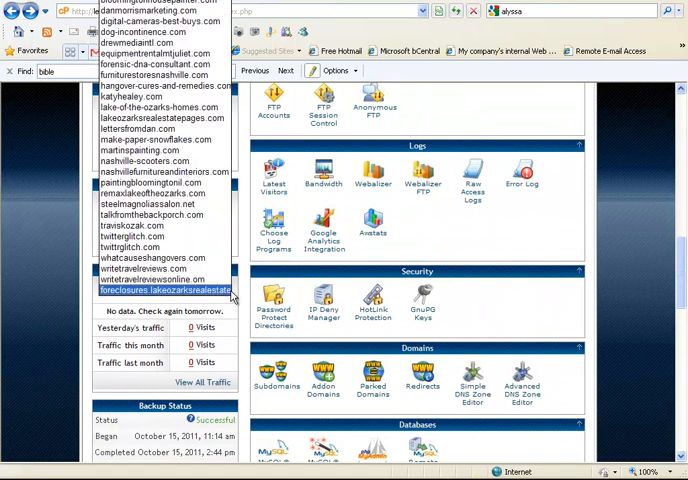